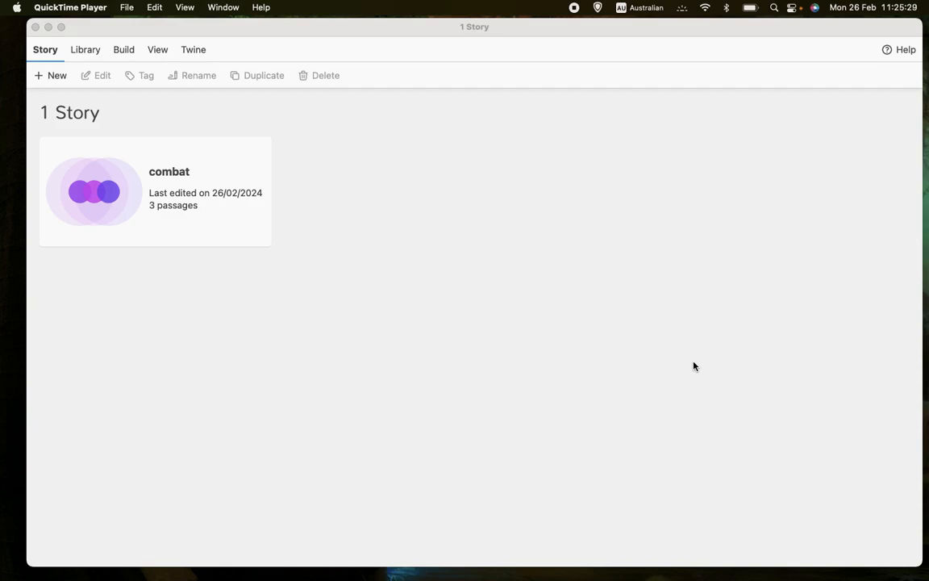
{"action": "mouse_move", "coordinate": [736, 364]}
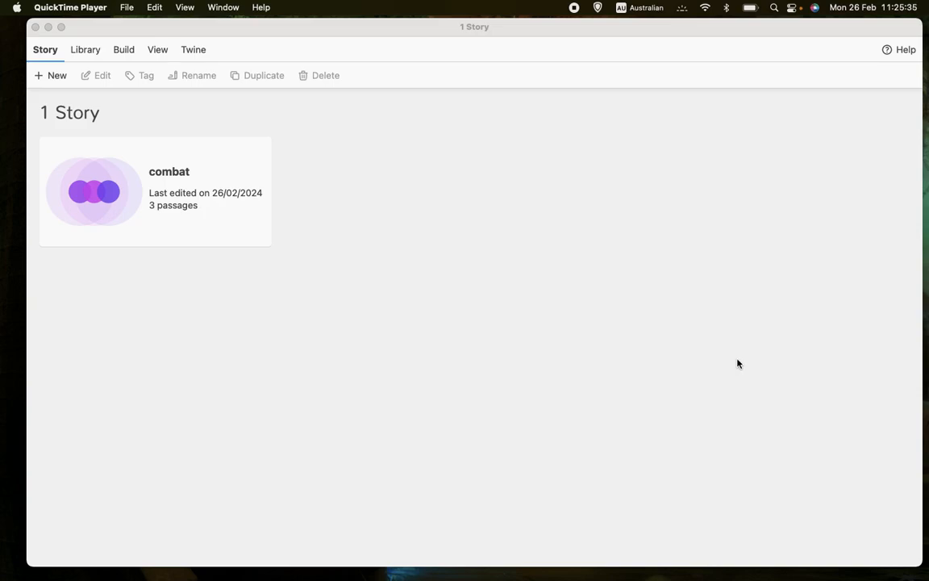
{"action": "mouse_move", "coordinate": [726, 307]}
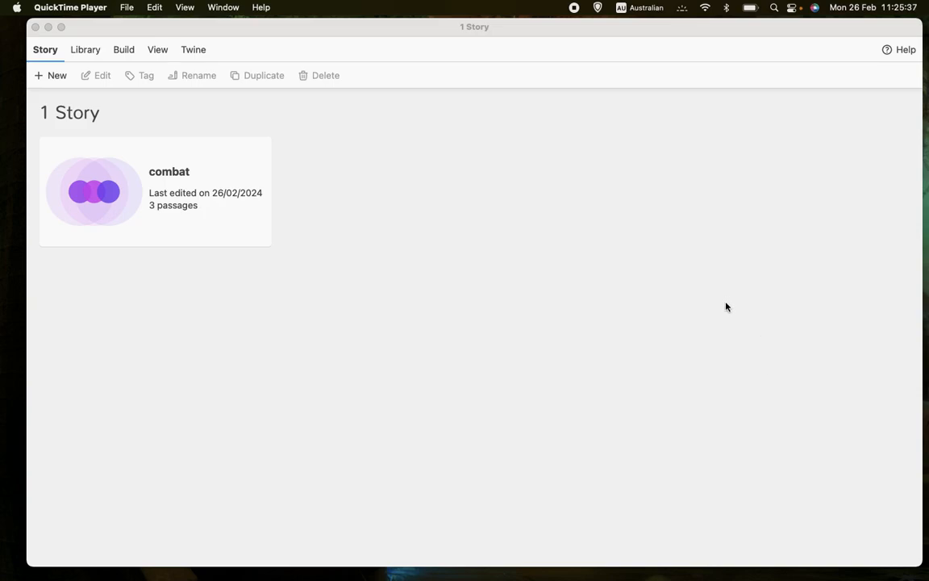
{"action": "mouse_move", "coordinate": [589, 224]}
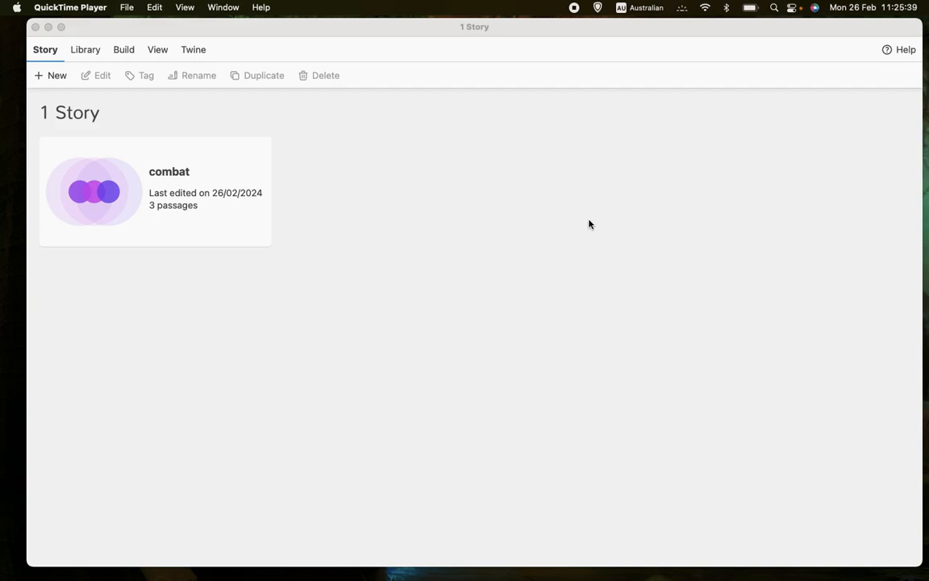
{"action": "mouse_move", "coordinate": [268, 328]}
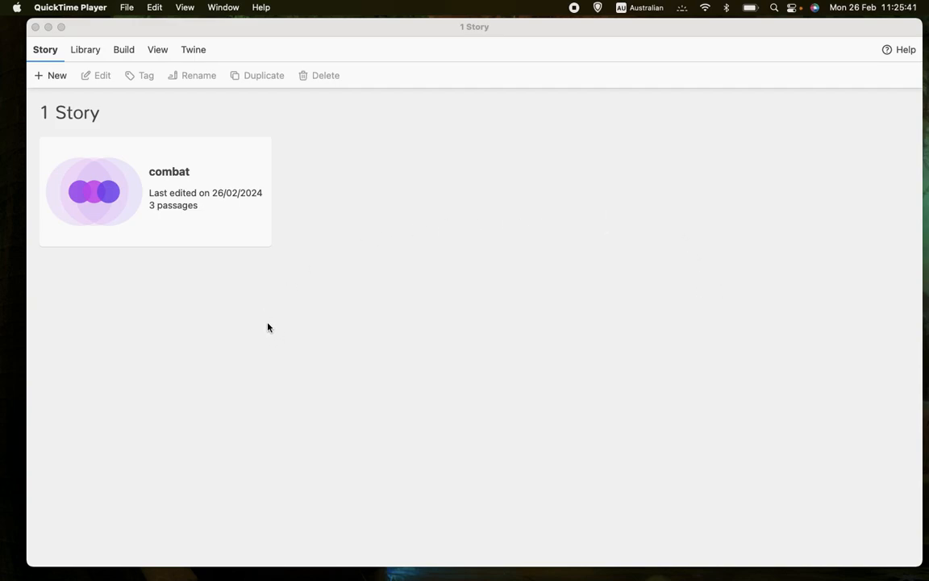
Step: Open the combat story's passage map and show its Build options for testing and publishing
{"action": "double_click", "coordinate": [155, 191]}
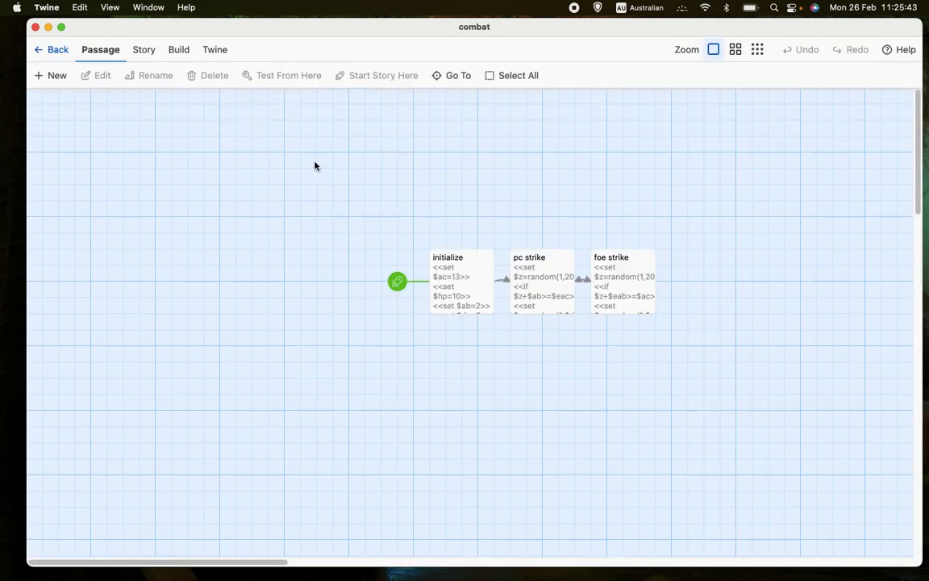
{"action": "mouse_move", "coordinate": [138, 101]}
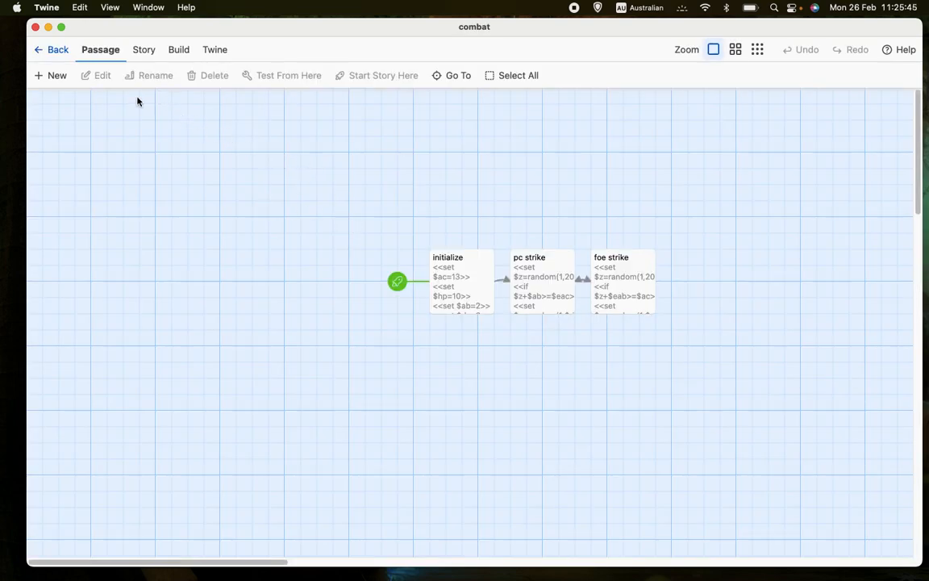
{"action": "left_click", "coordinate": [178, 48]}
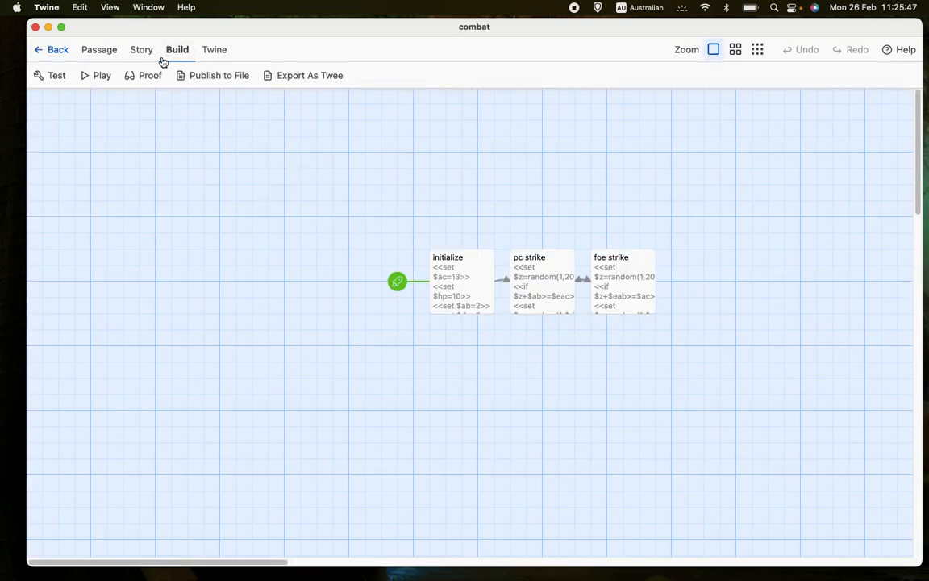
{"action": "mouse_move", "coordinate": [97, 92]}
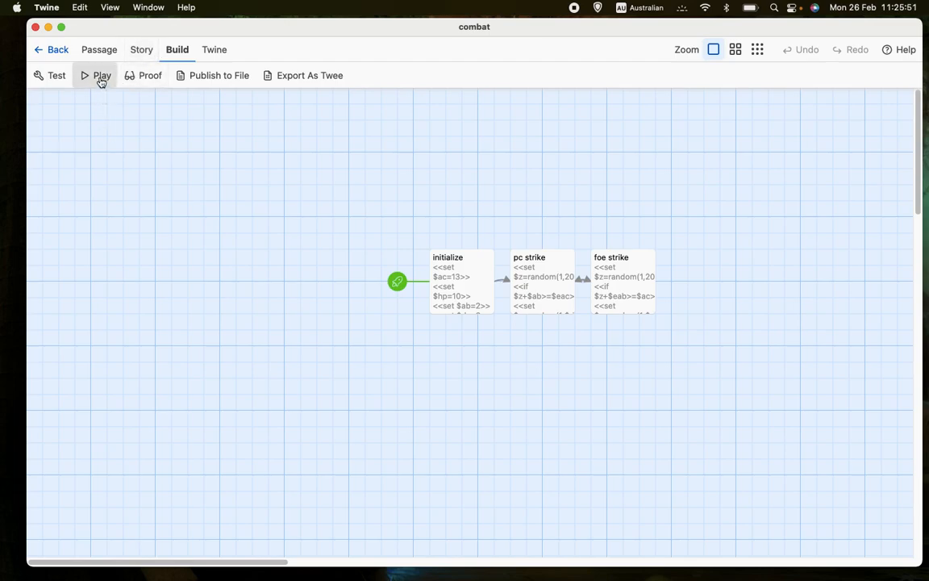
Step: Play the combat story in Firefox and advance through several strike rounds
{"action": "left_click", "coordinate": [101, 76]}
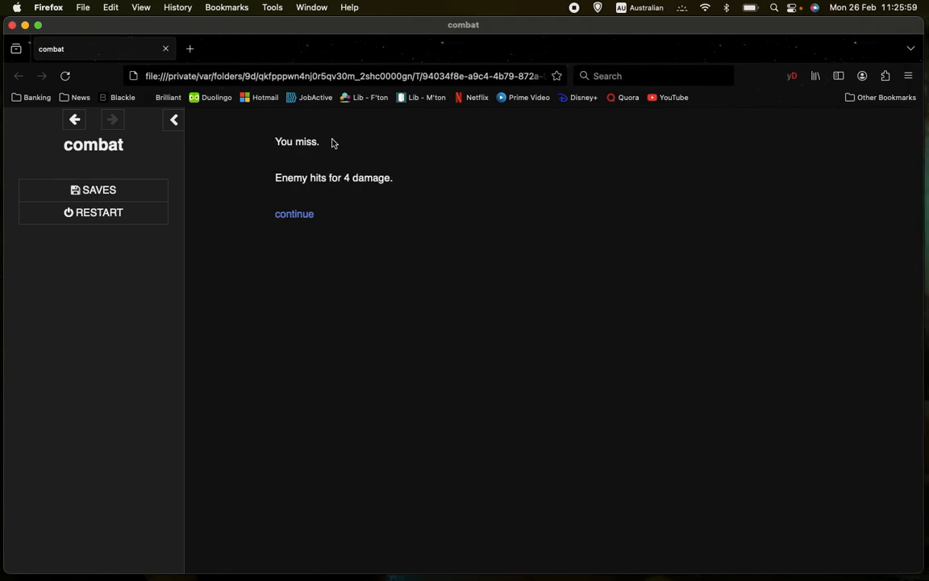
{"action": "mouse_move", "coordinate": [353, 213]}
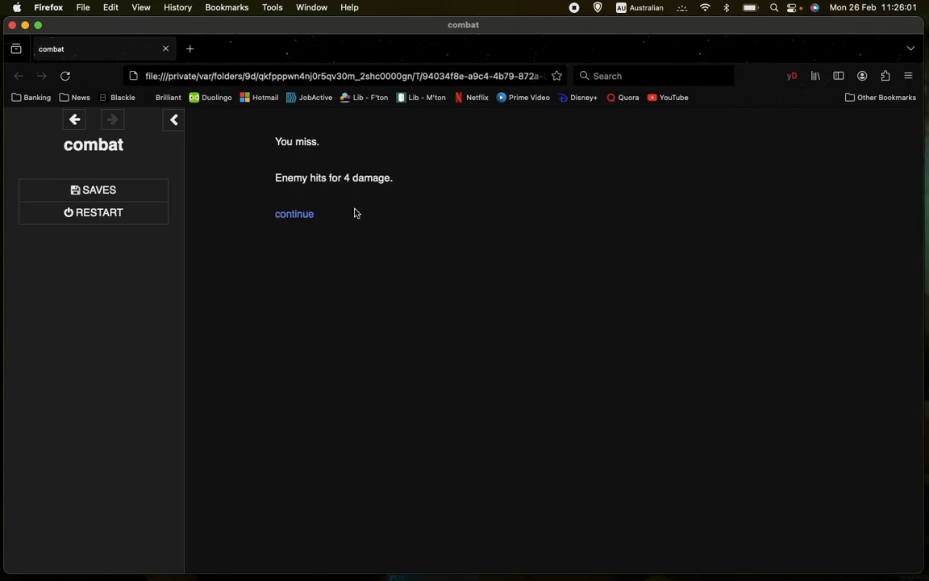
{"action": "left_click", "coordinate": [293, 213]}
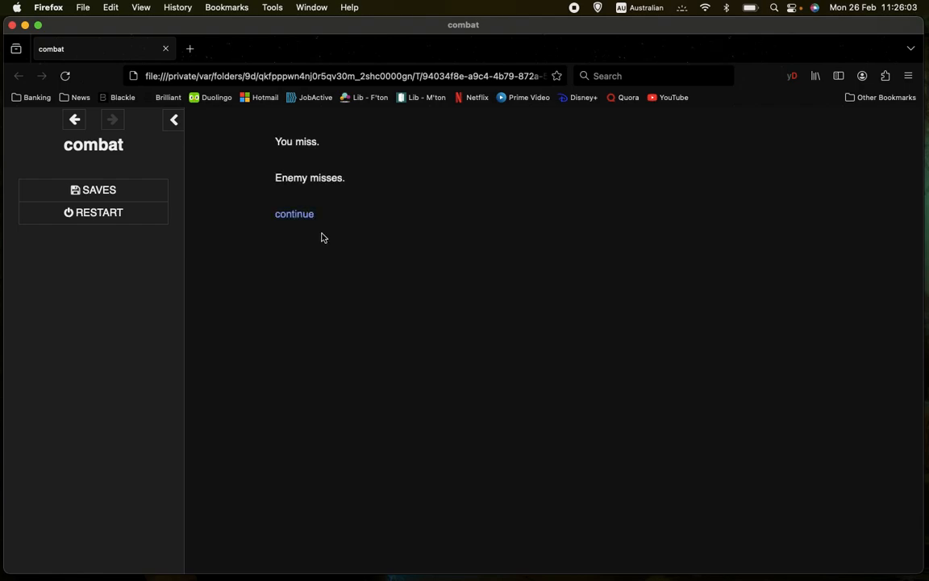
{"action": "left_click", "coordinate": [294, 213]}
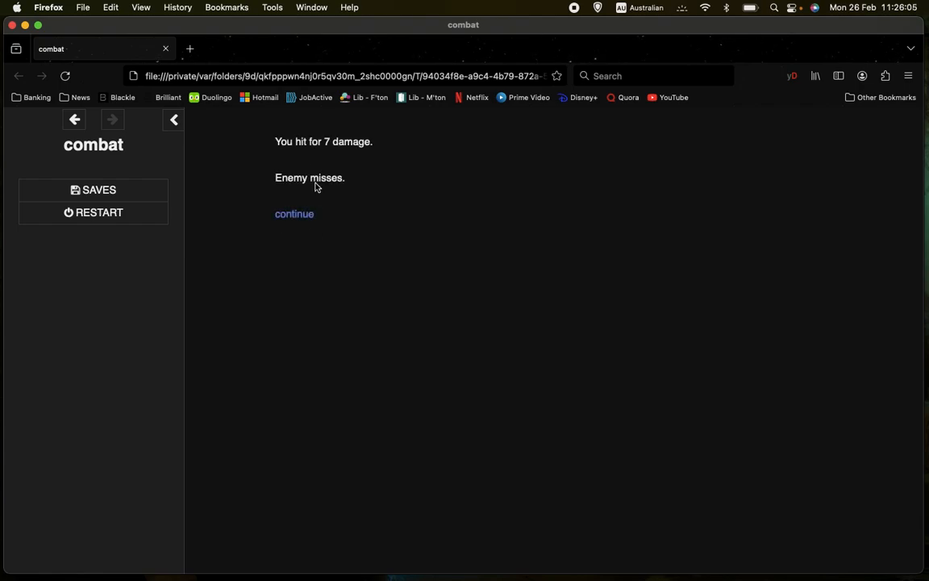
{"action": "left_click", "coordinate": [294, 213]}
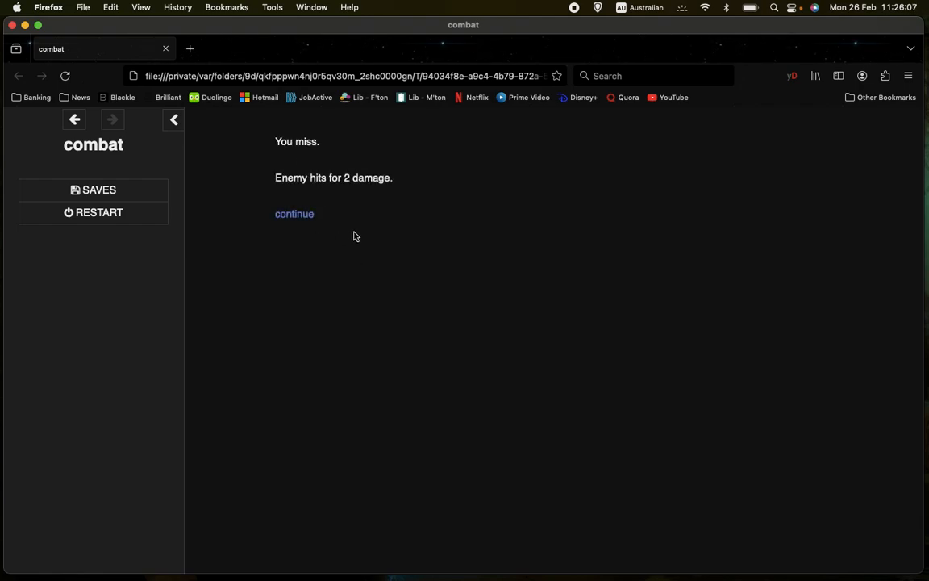
{"action": "left_click", "coordinate": [293, 213]}
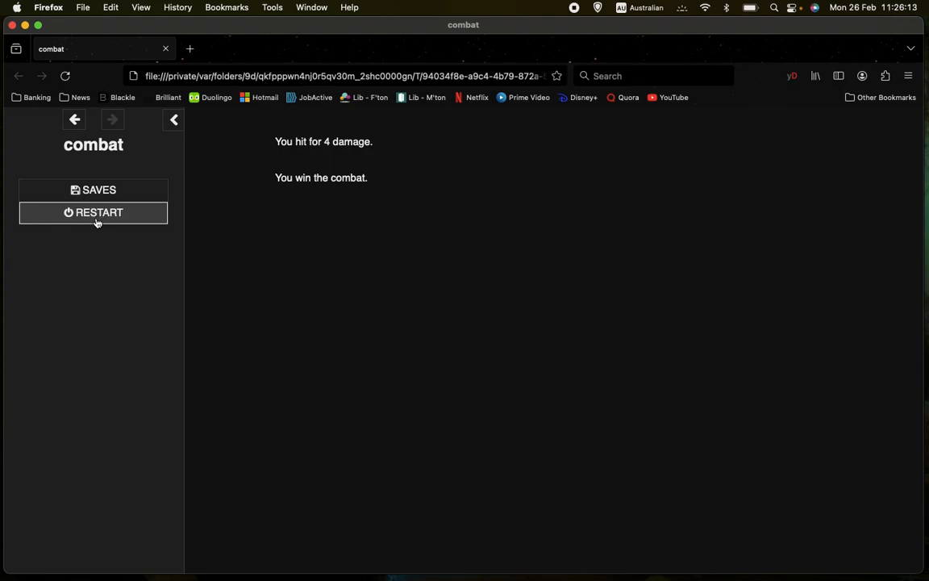
Step: Restart the story and advance round by round until it reports 'You win the combat.'
{"action": "left_click", "coordinate": [94, 213]}
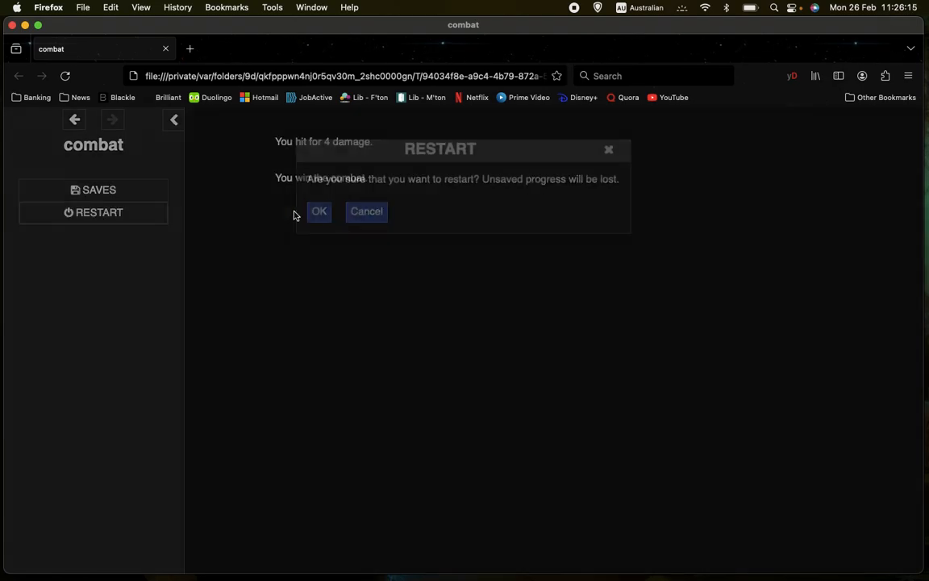
{"action": "left_click", "coordinate": [320, 211]}
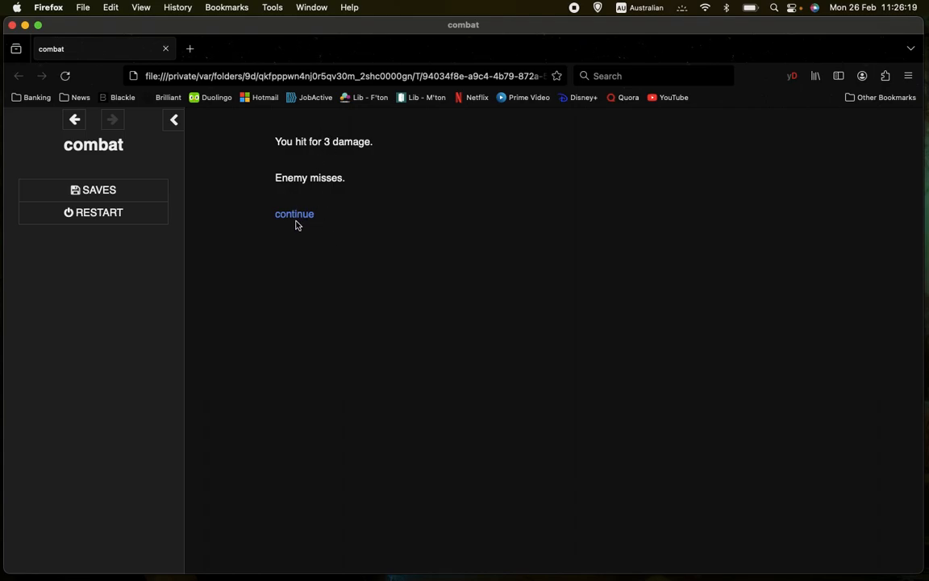
{"action": "left_click", "coordinate": [294, 213]}
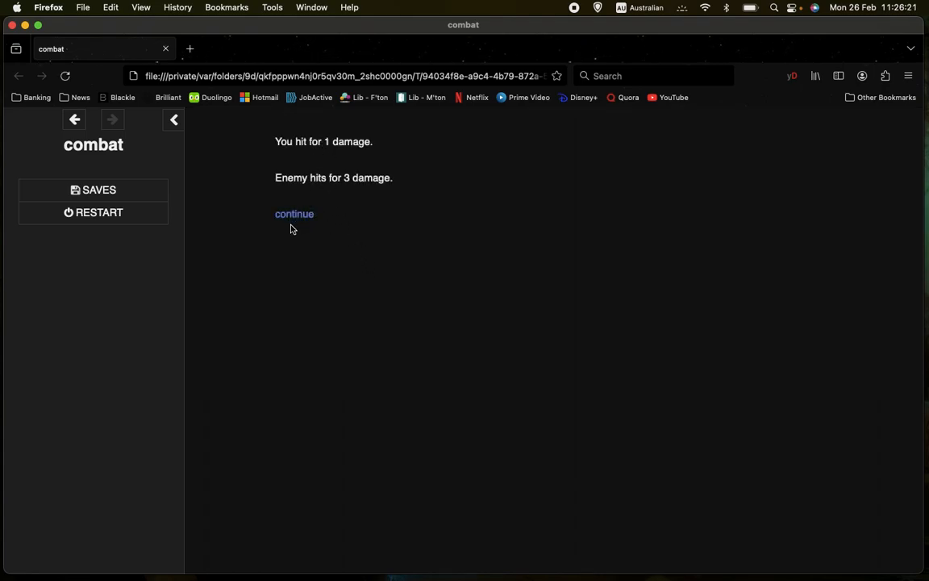
{"action": "left_click", "coordinate": [294, 213]}
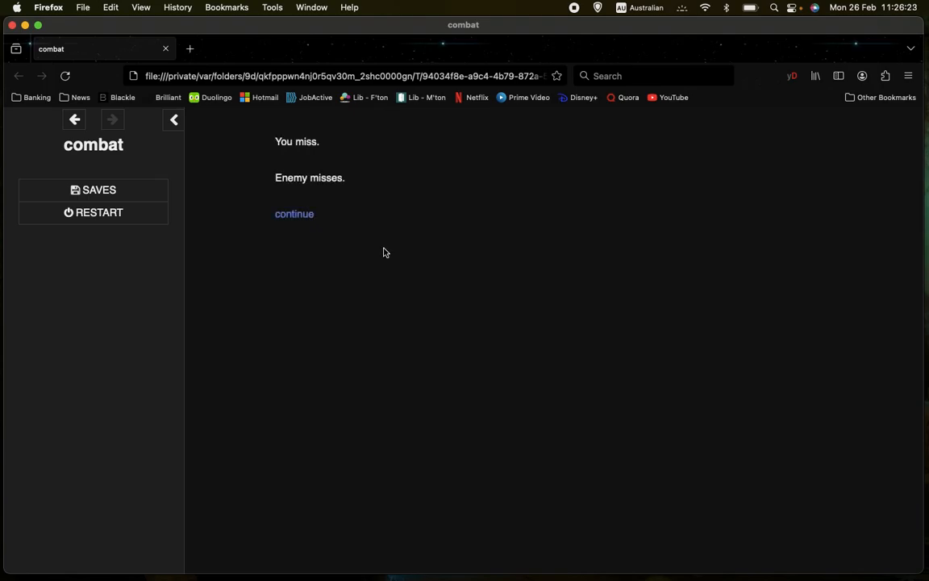
{"action": "mouse_move", "coordinate": [294, 213]}
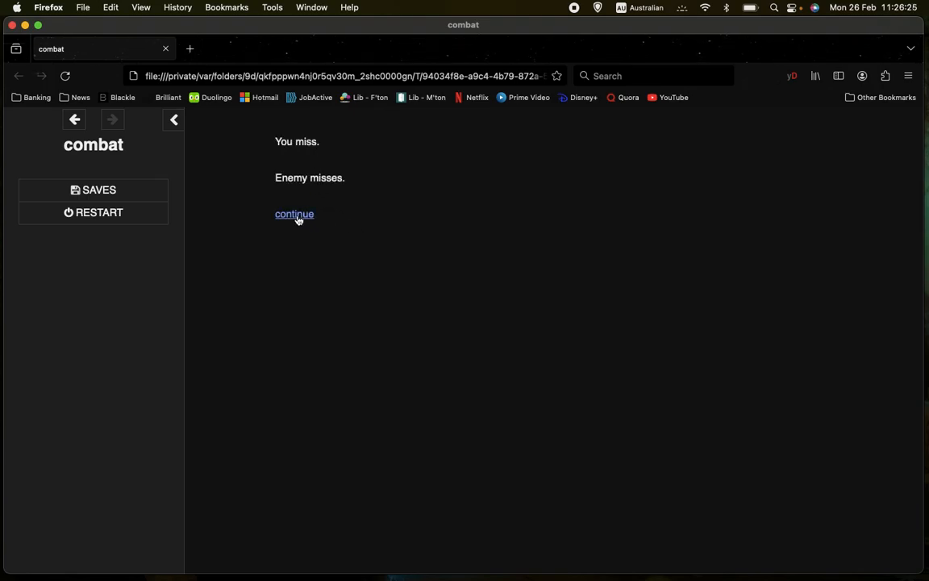
{"action": "left_click", "coordinate": [293, 213]}
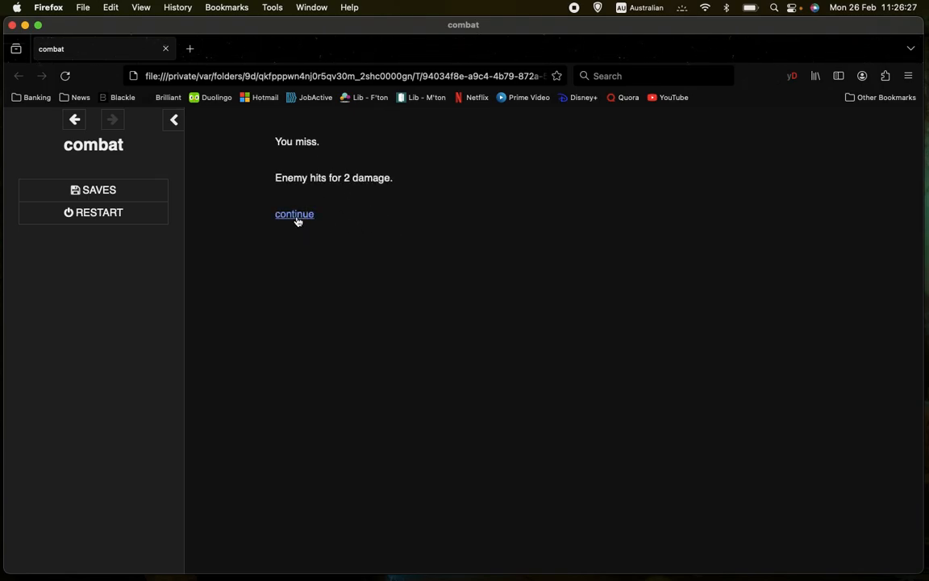
{"action": "left_click", "coordinate": [294, 213]}
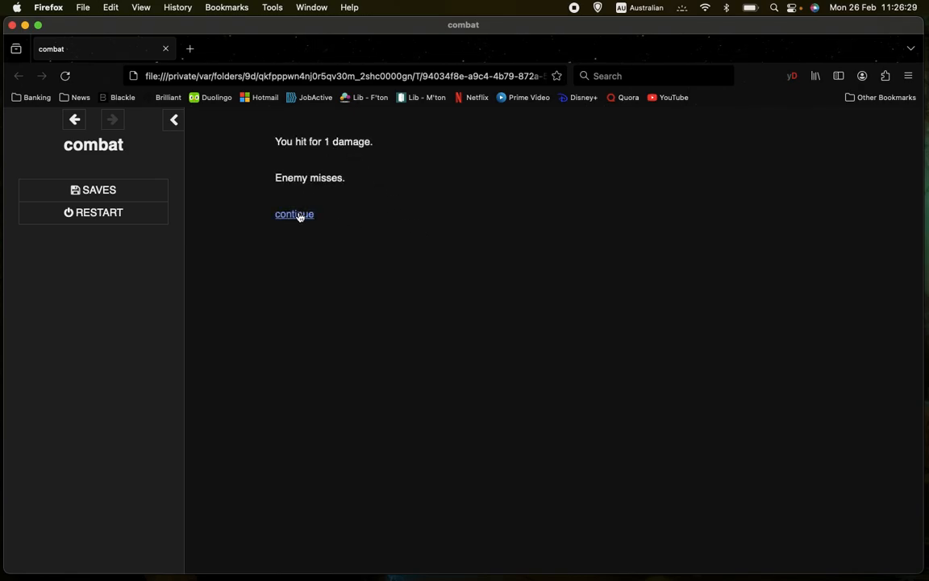
{"action": "left_click", "coordinate": [294, 214]}
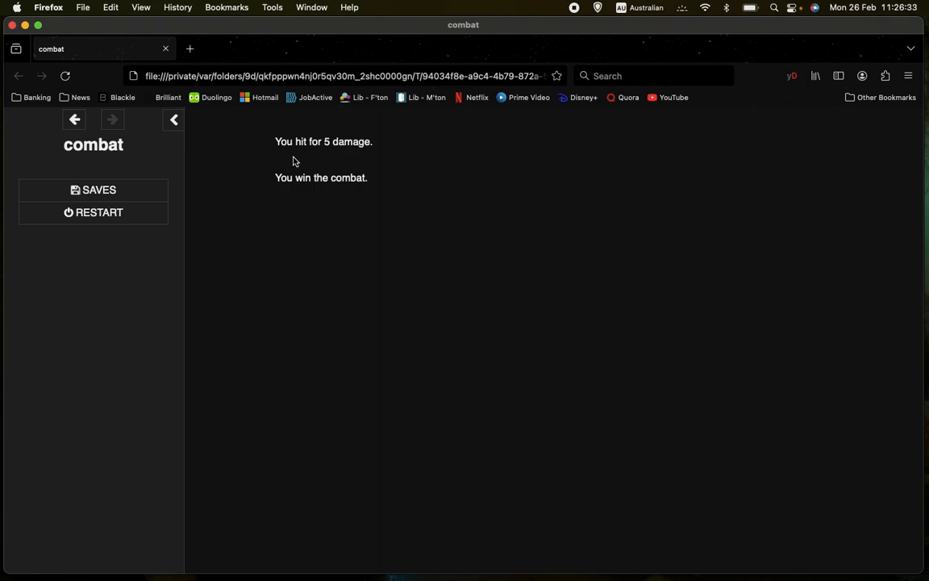
{"action": "mouse_move", "coordinate": [170, 58]}
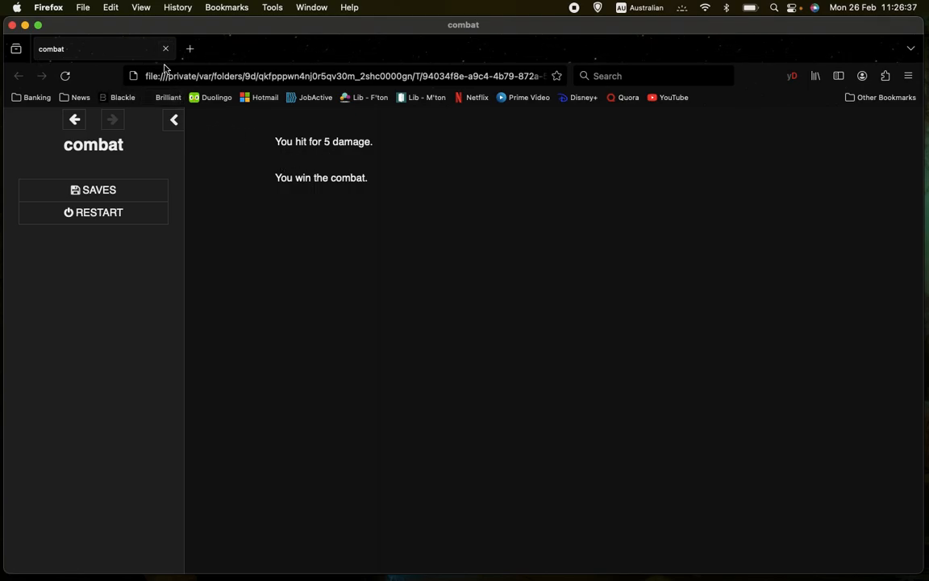
Step: Return to the story map, set the enemy armour class $eac to 12 and review the player stat variables
{"action": "left_click", "coordinate": [74, 120]}
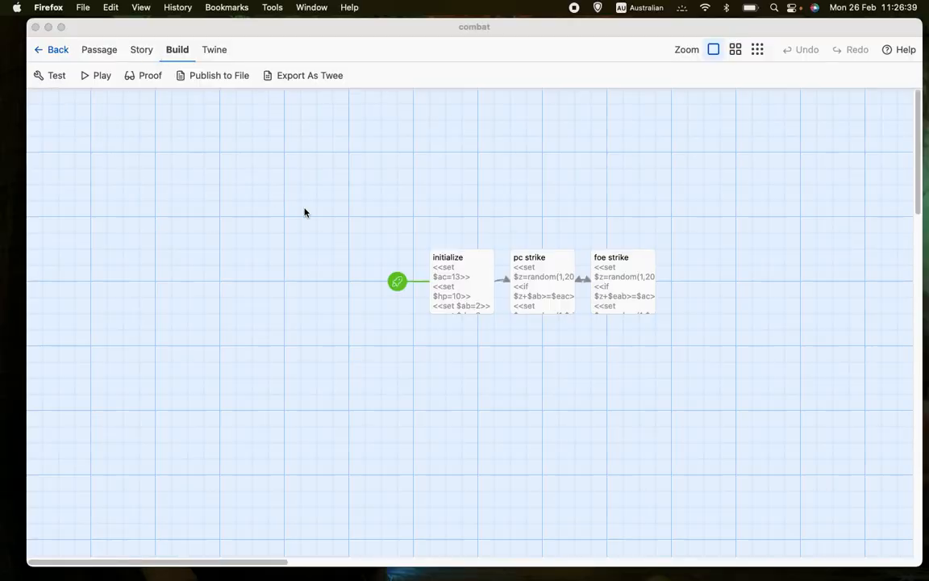
{"action": "mouse_move", "coordinate": [108, 247]}
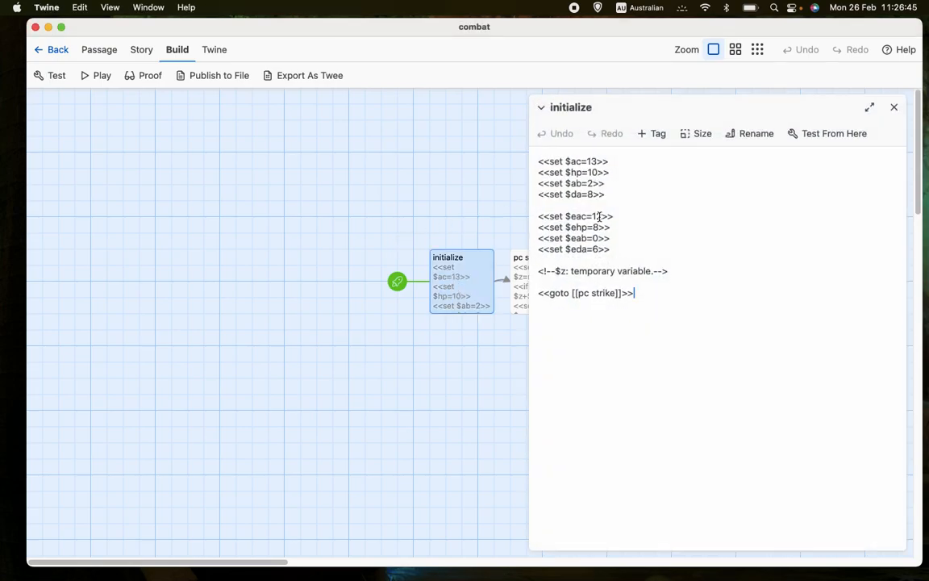
{"action": "type", "text": "2"}
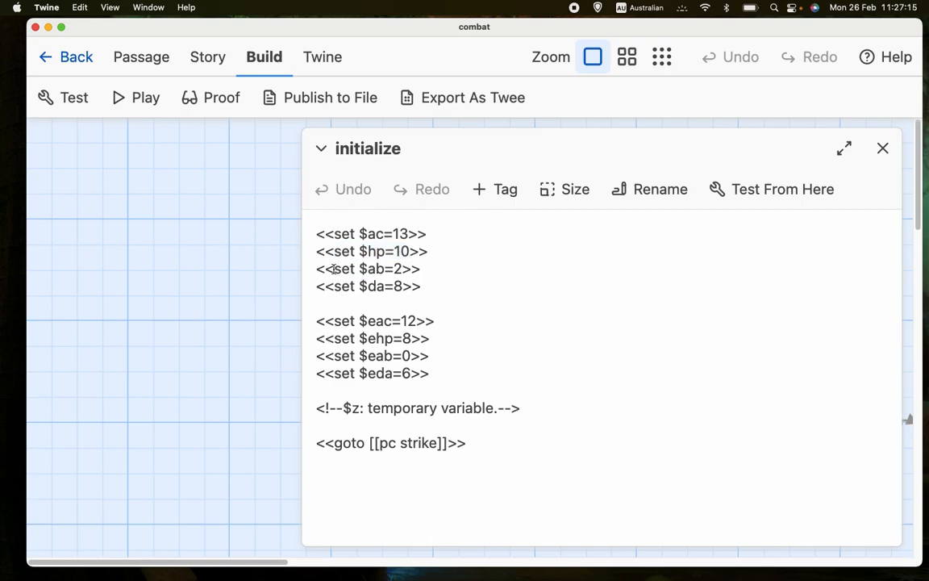
{"action": "double_click", "coordinate": [361, 267]}
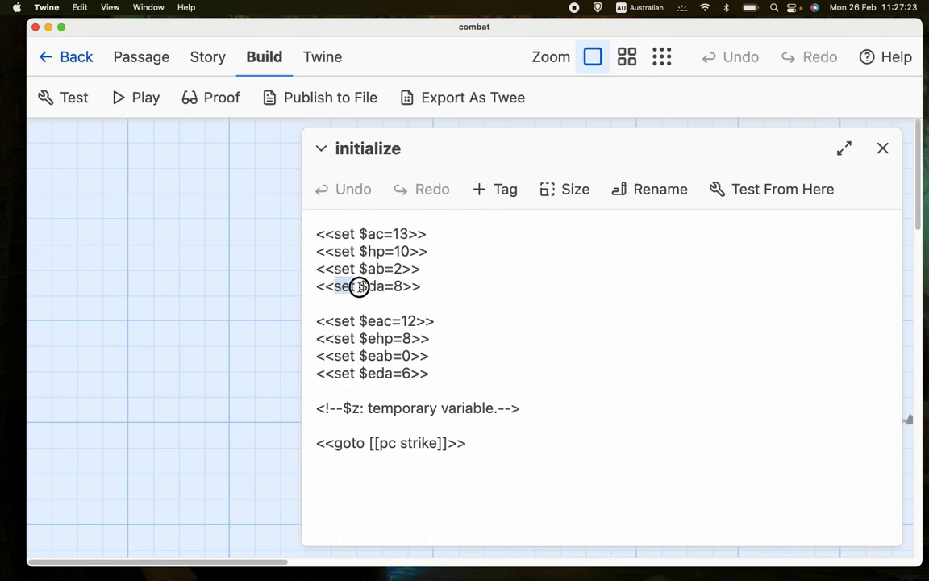
{"action": "double_click", "coordinate": [358, 286]}
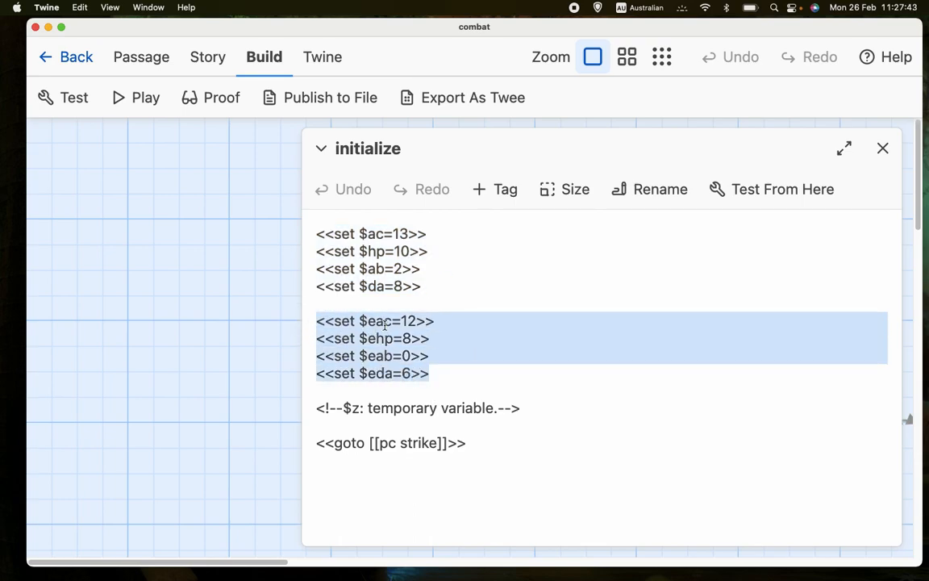
Step: Review the enemy stats and the player's armour class setting, then leave the initialize passage
{"action": "left_click", "coordinate": [384, 339]}
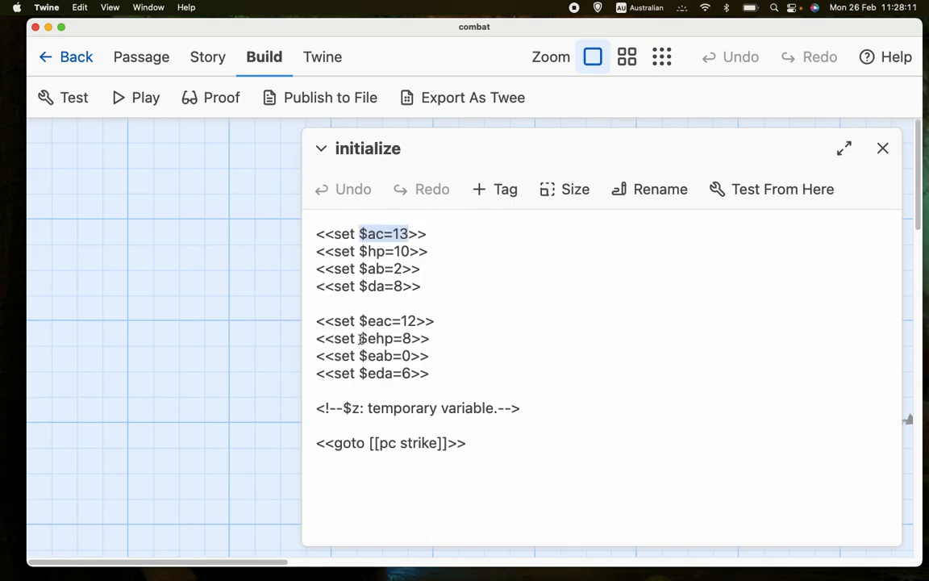
{"action": "double_click", "coordinate": [384, 339]}
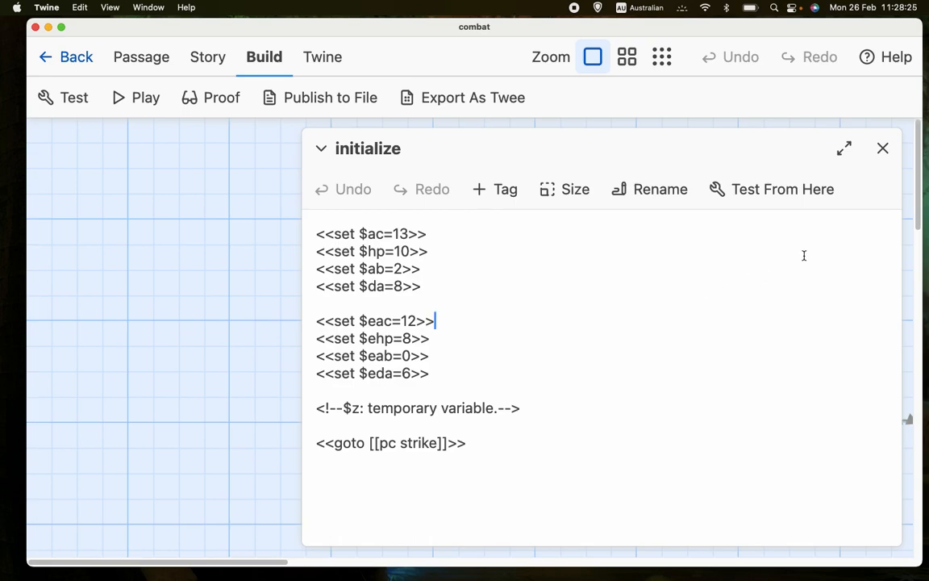
{"action": "left_click", "coordinate": [883, 148]}
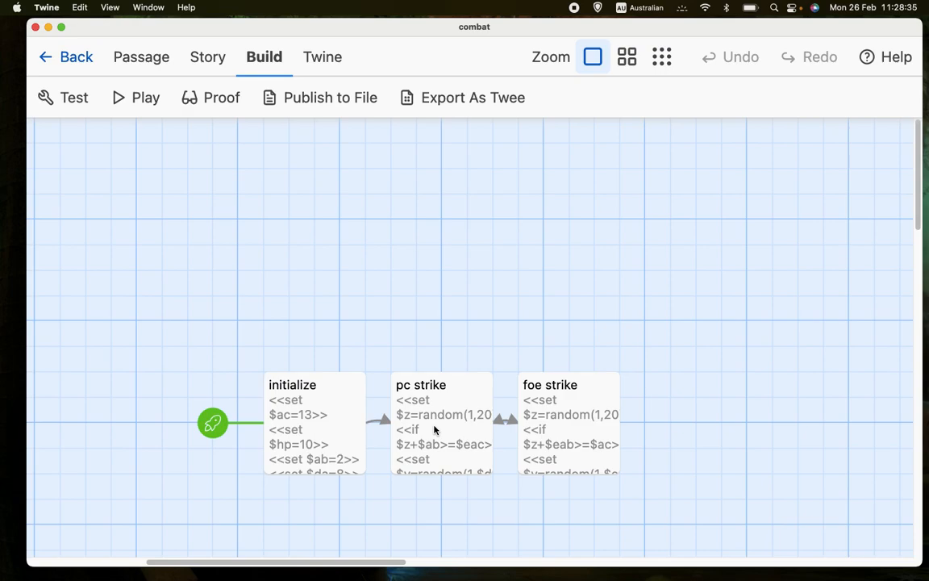
Step: Review the pc strike passage's hit check against the enemy armour class and its miss message
{"action": "double_click", "coordinate": [419, 420]}
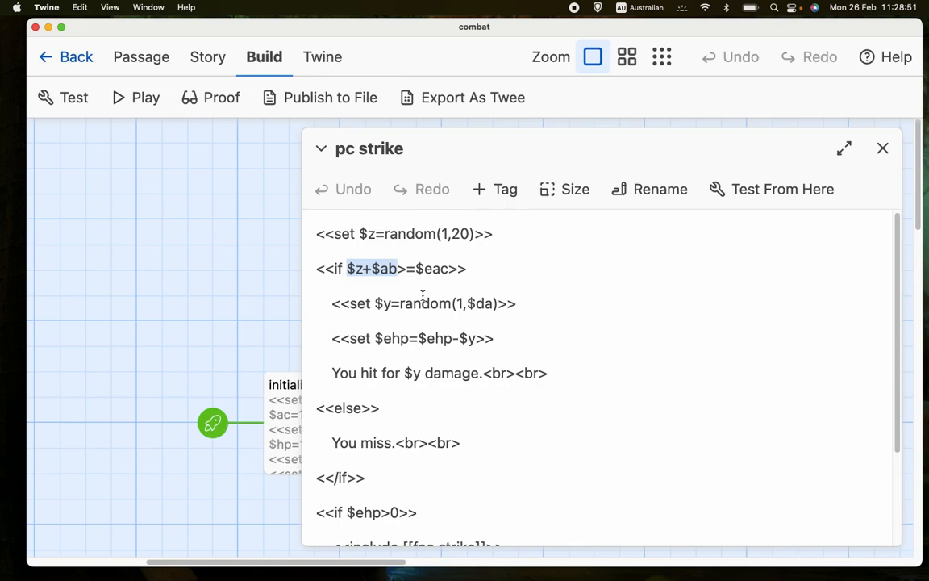
{"action": "double_click", "coordinate": [432, 268]}
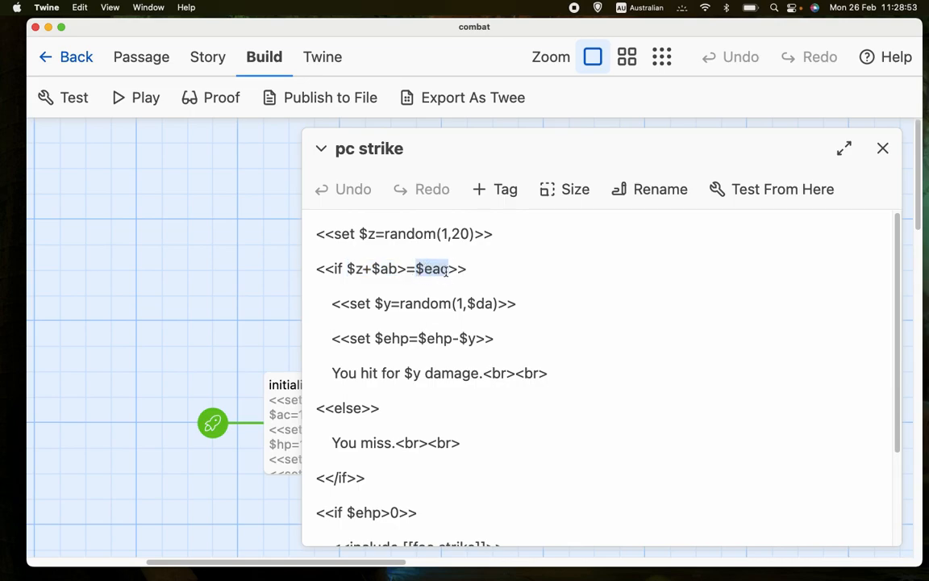
{"action": "left_click", "coordinate": [406, 268]}
{"action": "type", "text": "c"}
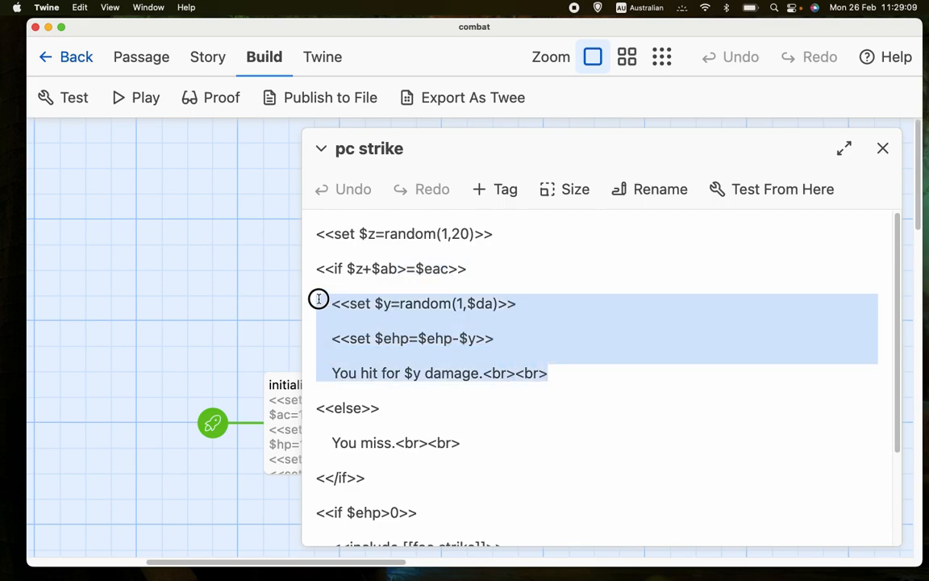
{"action": "left_click", "coordinate": [403, 339]}
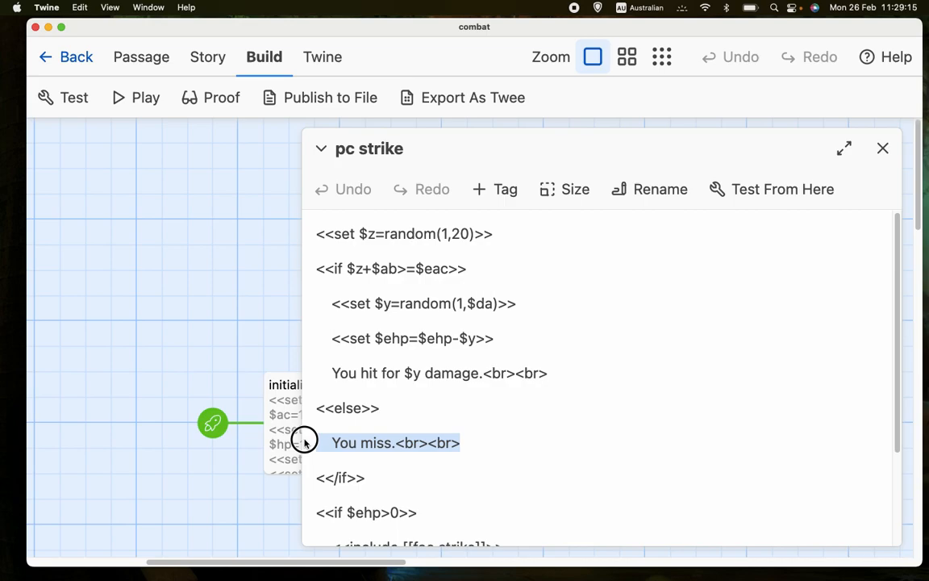
{"action": "left_click", "coordinate": [332, 320]}
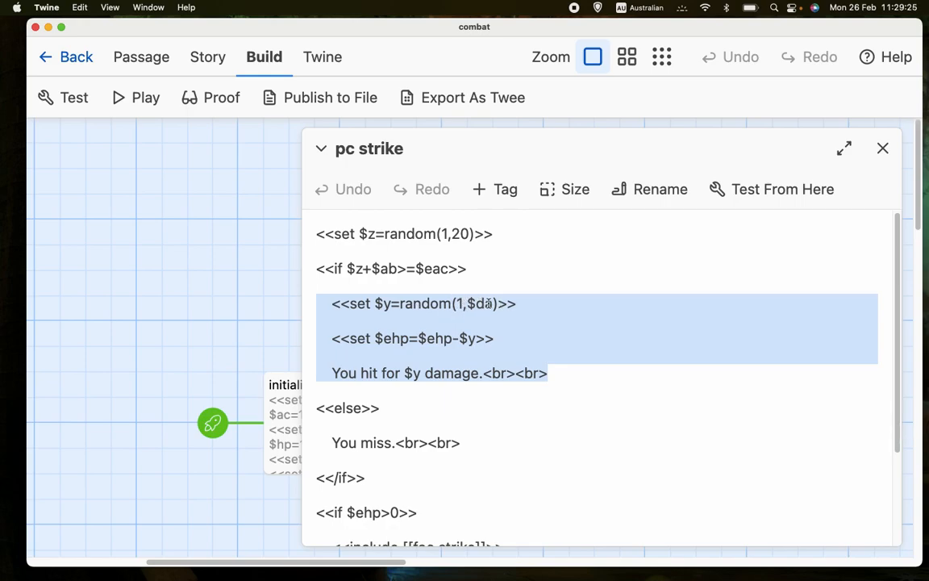
Step: Walk through the hit branch's damage line and the win message further down
{"action": "left_click", "coordinate": [420, 339]}
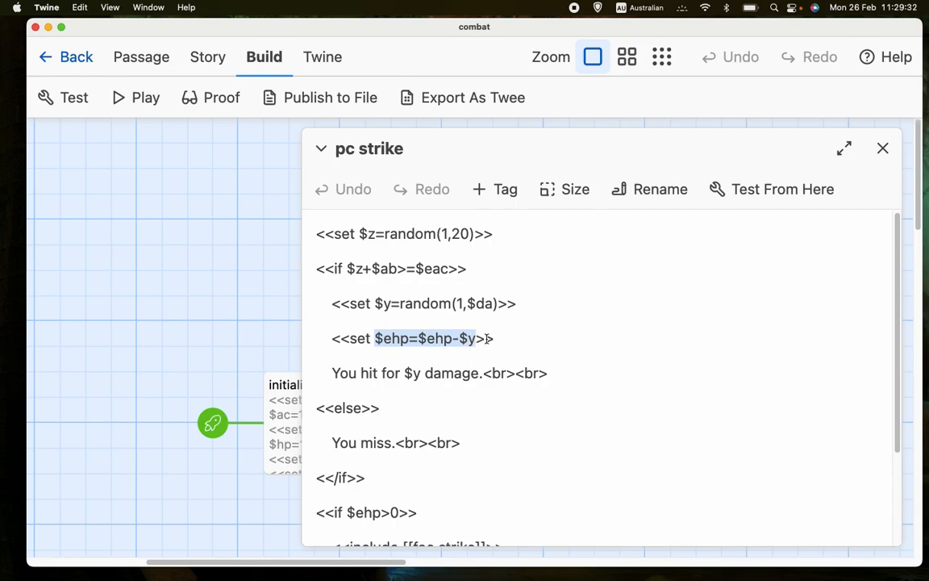
{"action": "left_click", "coordinate": [345, 358]}
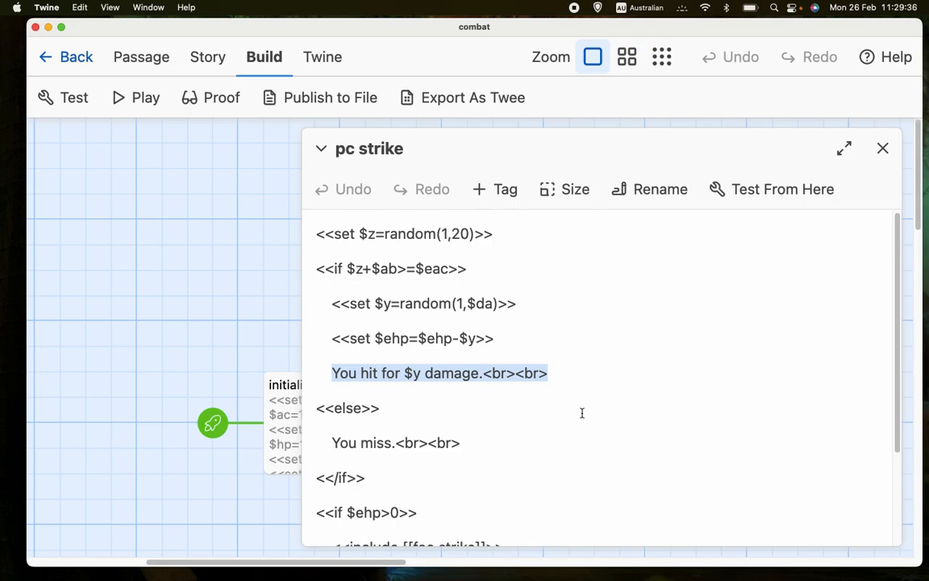
{"action": "scroll", "scroll_direction": "down", "scroll_amount": 3}
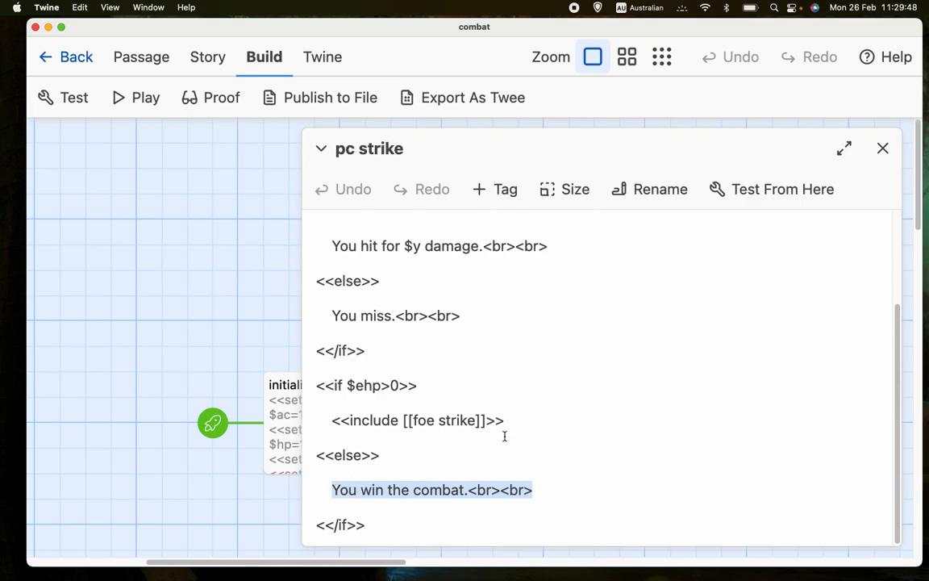
{"action": "left_click", "coordinate": [505, 420]}
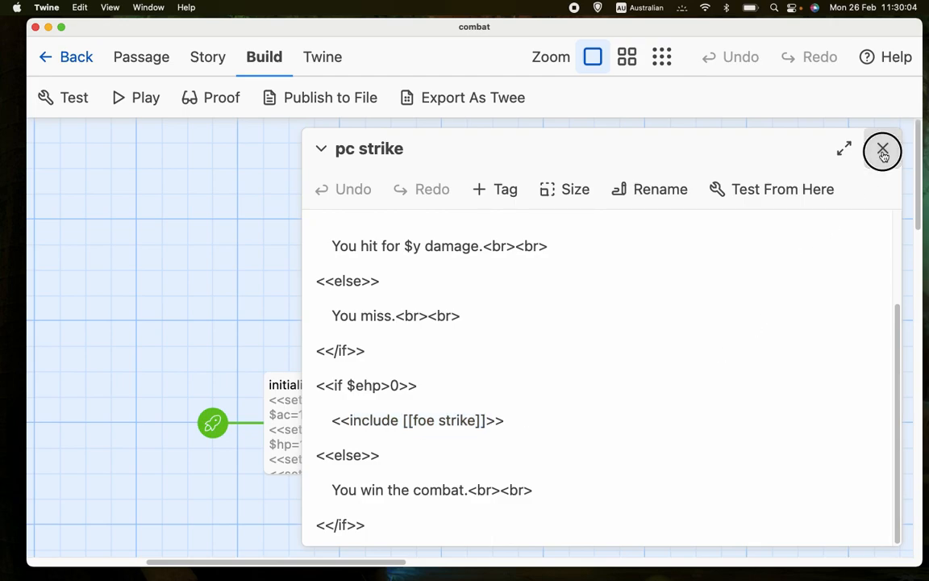
{"action": "left_click", "coordinate": [883, 152]}
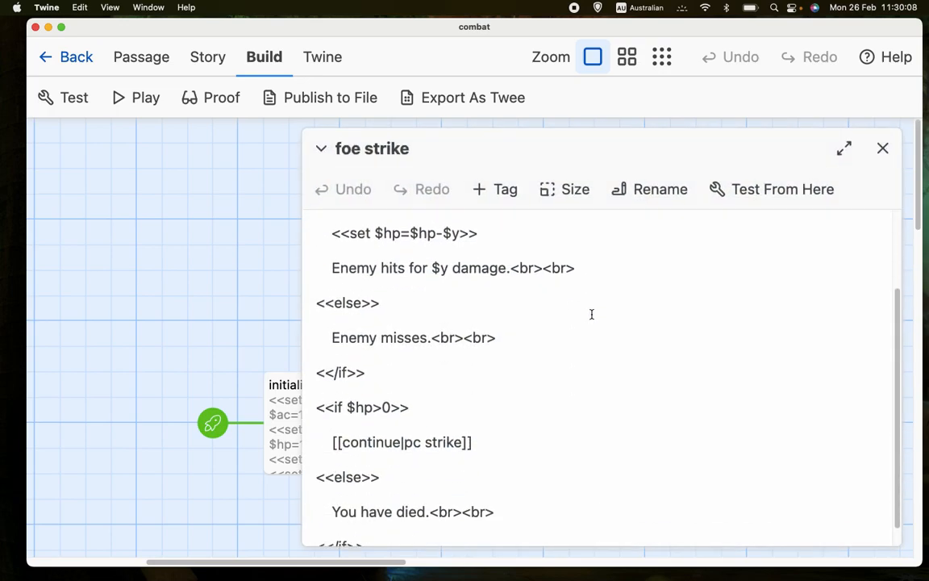
{"action": "scroll", "scroll_direction": "up", "scroll_amount": 3}
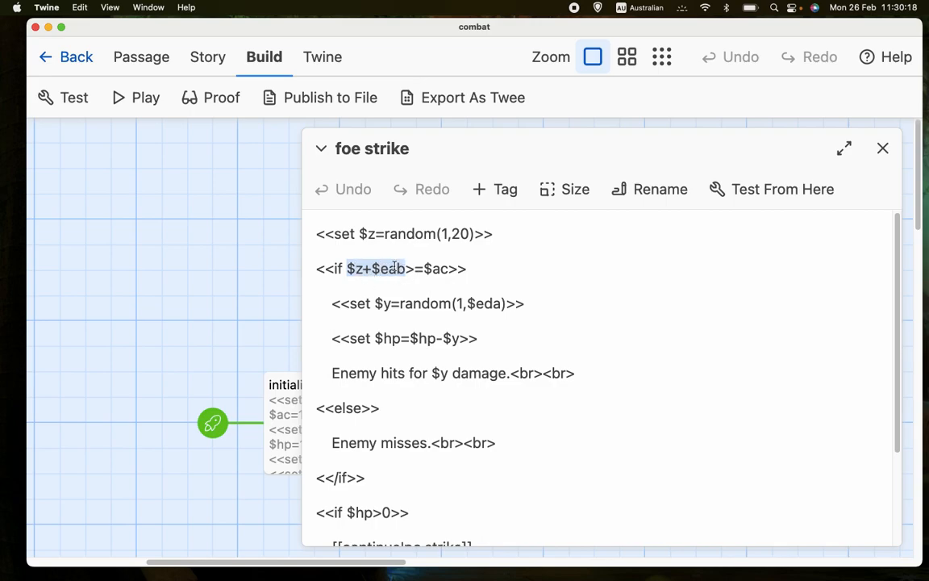
{"action": "left_click", "coordinate": [444, 267]}
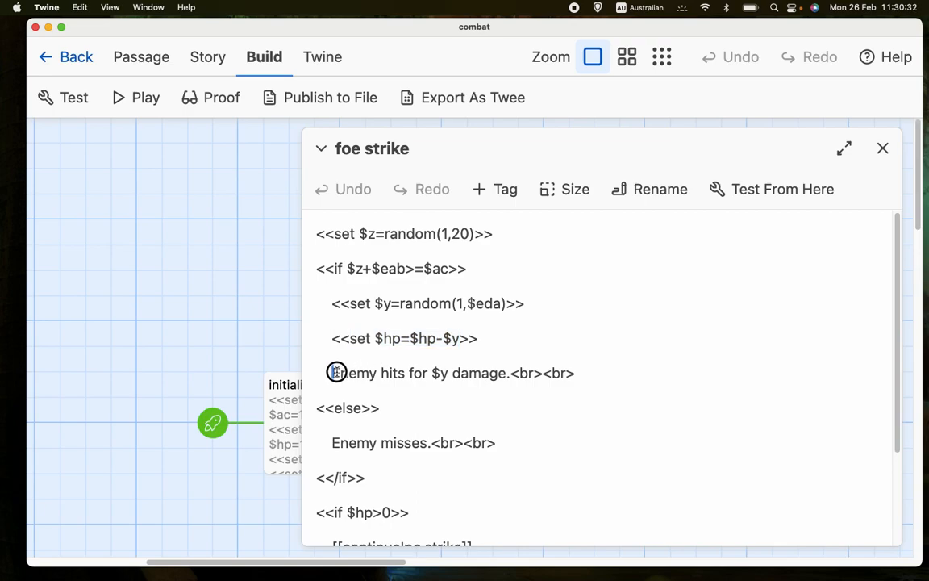
{"action": "triple_click", "coordinate": [451, 373]}
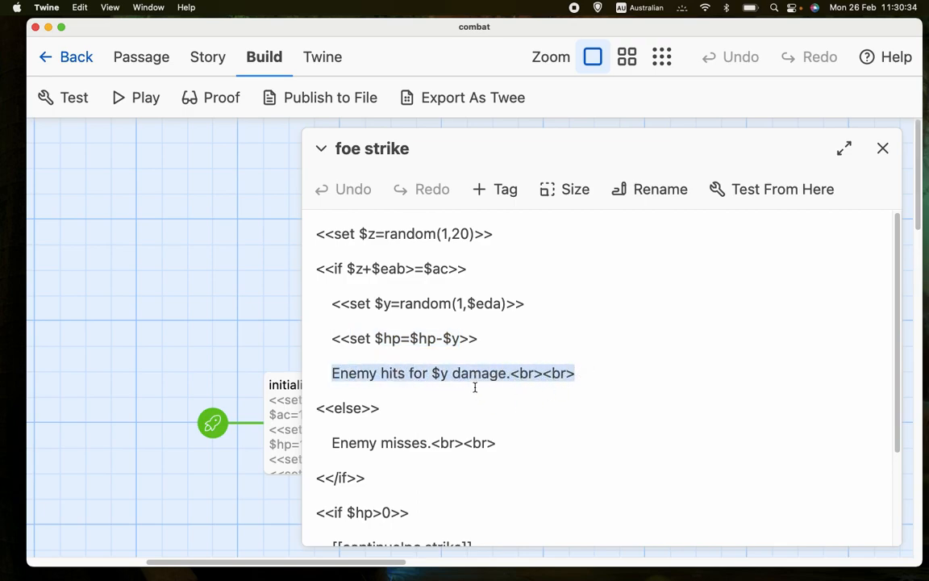
{"action": "scroll", "scroll_direction": "down", "scroll_amount": 3}
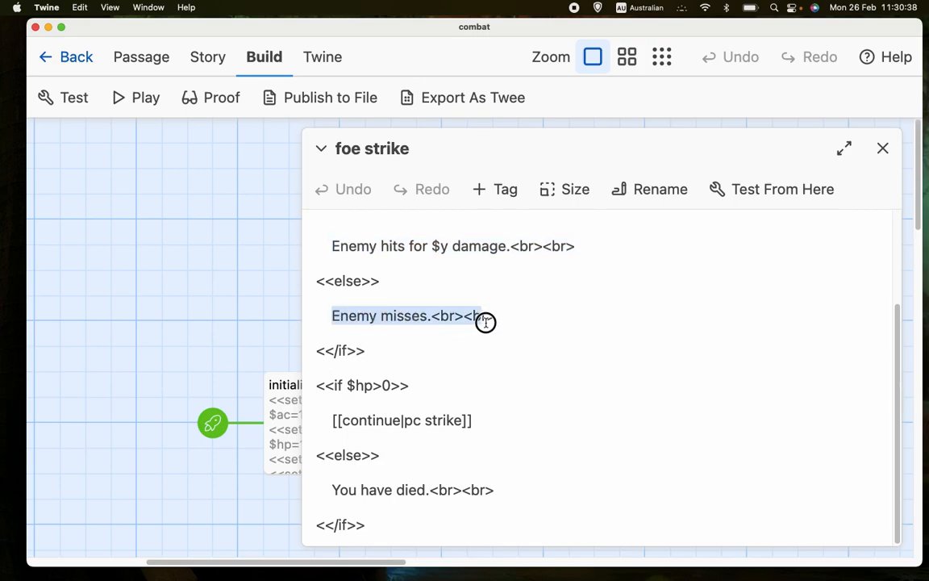
{"action": "left_click", "coordinate": [472, 377]}
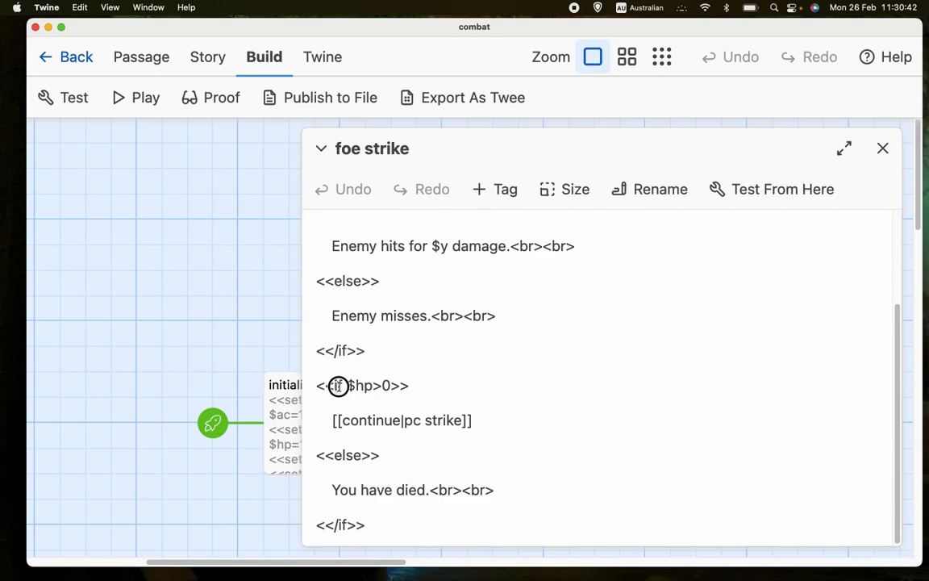
{"action": "double_click", "coordinate": [363, 384]}
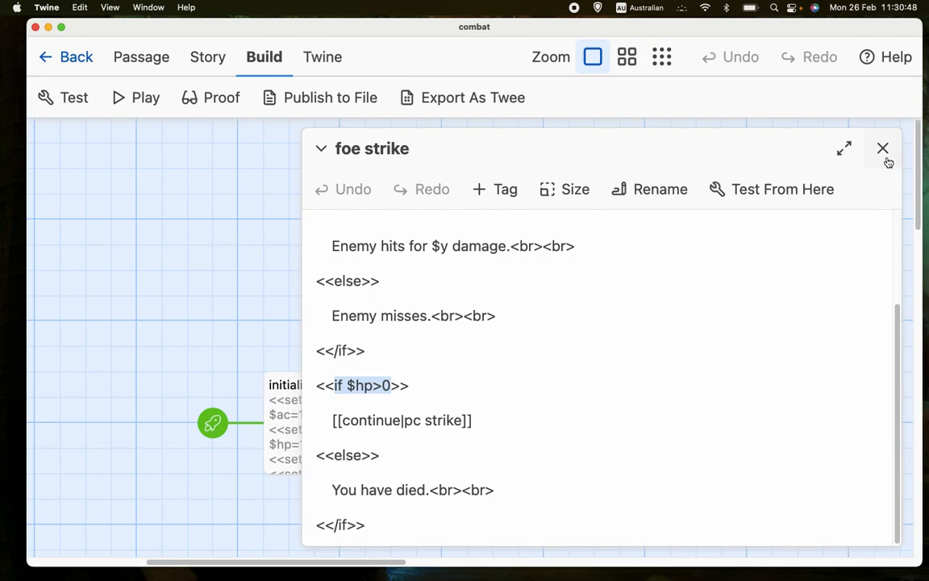
{"action": "left_click", "coordinate": [882, 148]}
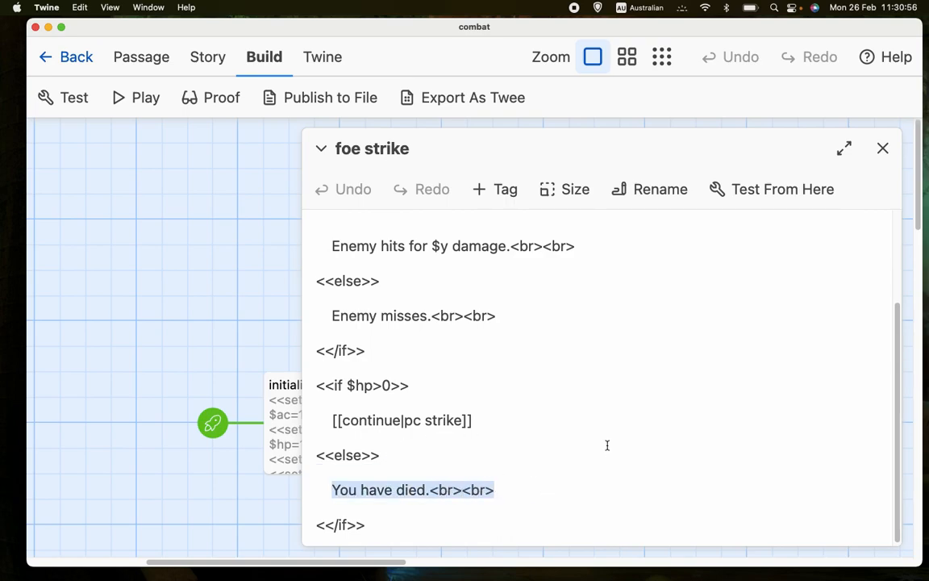
{"action": "mouse_move", "coordinate": [761, 284]}
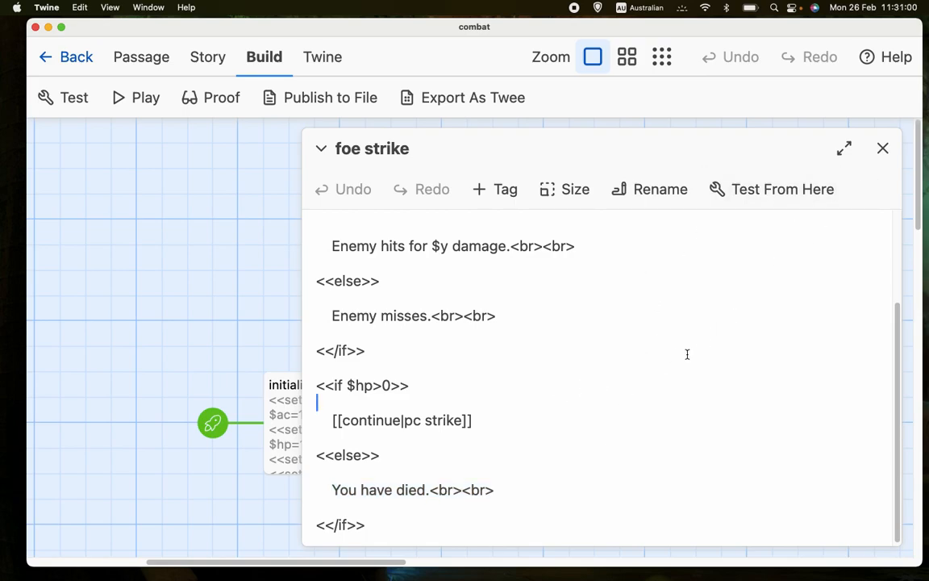
{"action": "scroll", "scroll_direction": "up", "scroll_amount": 3}
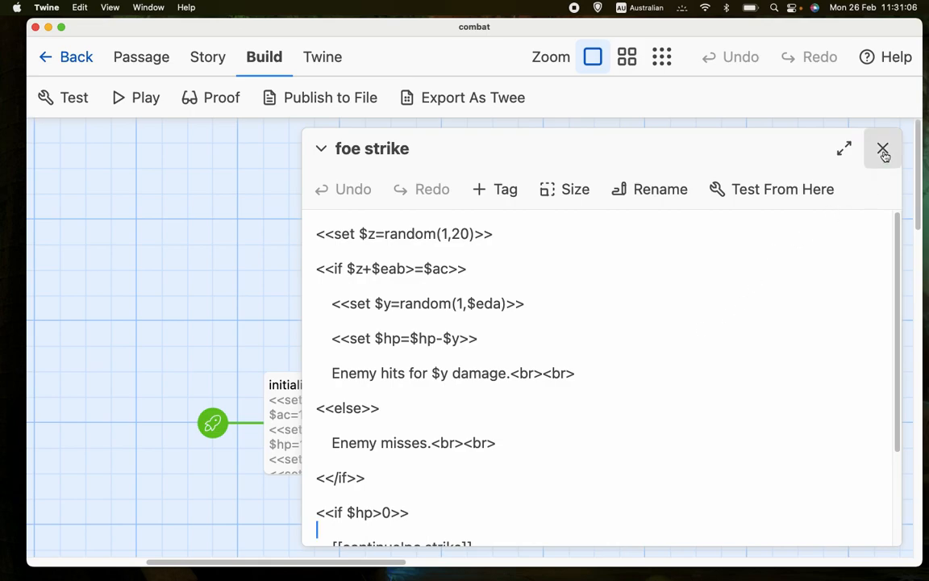
Step: Close foe strike, glance at pc strike on the map, and bring up initialize with its goto pc strike line
{"action": "left_click", "coordinate": [883, 150]}
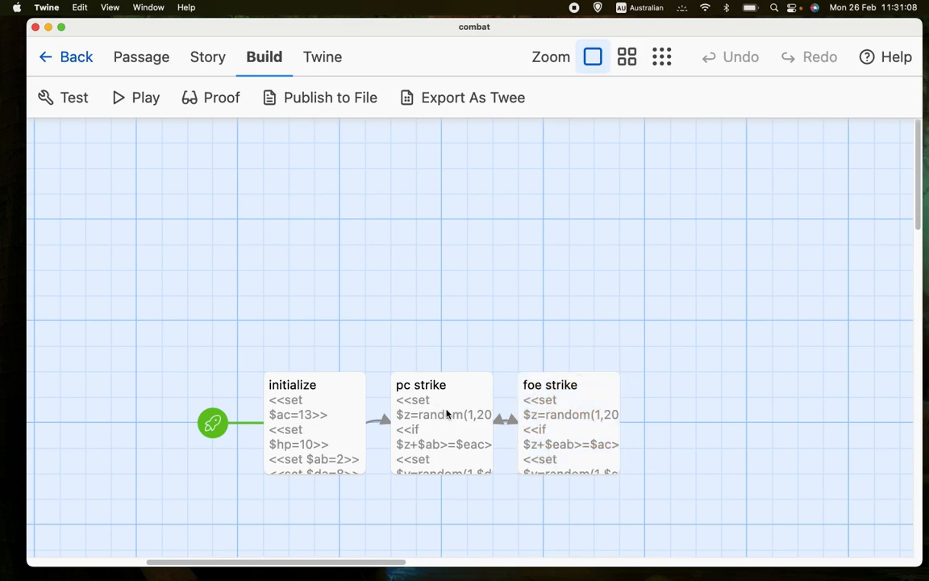
{"action": "left_click", "coordinate": [442, 423]}
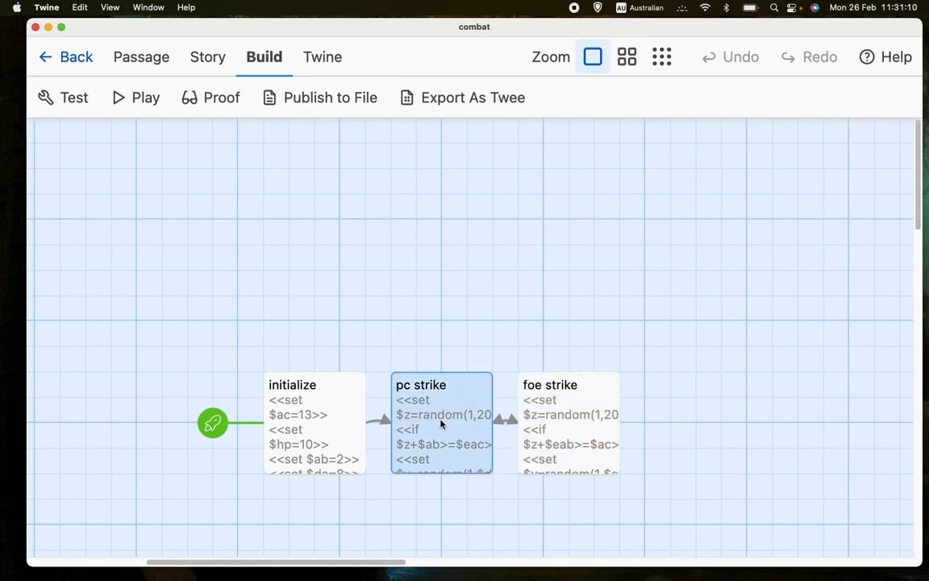
{"action": "mouse_move", "coordinate": [568, 432]}
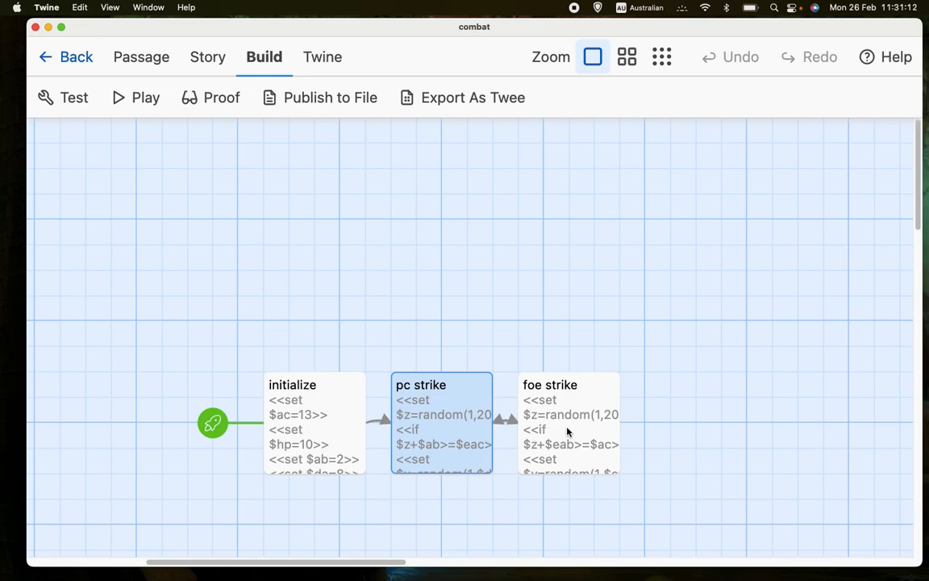
{"action": "left_click", "coordinate": [573, 303]}
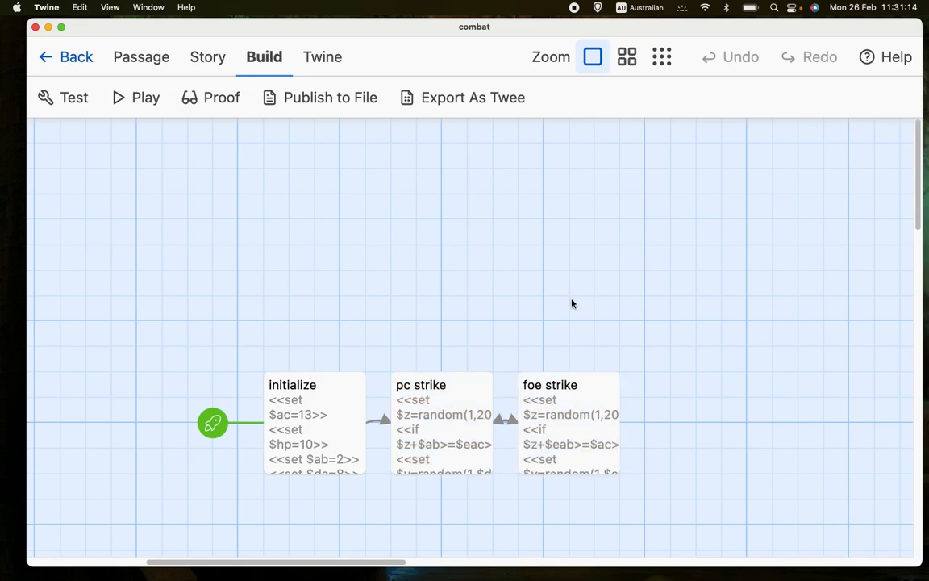
{"action": "mouse_move", "coordinate": [542, 213]}
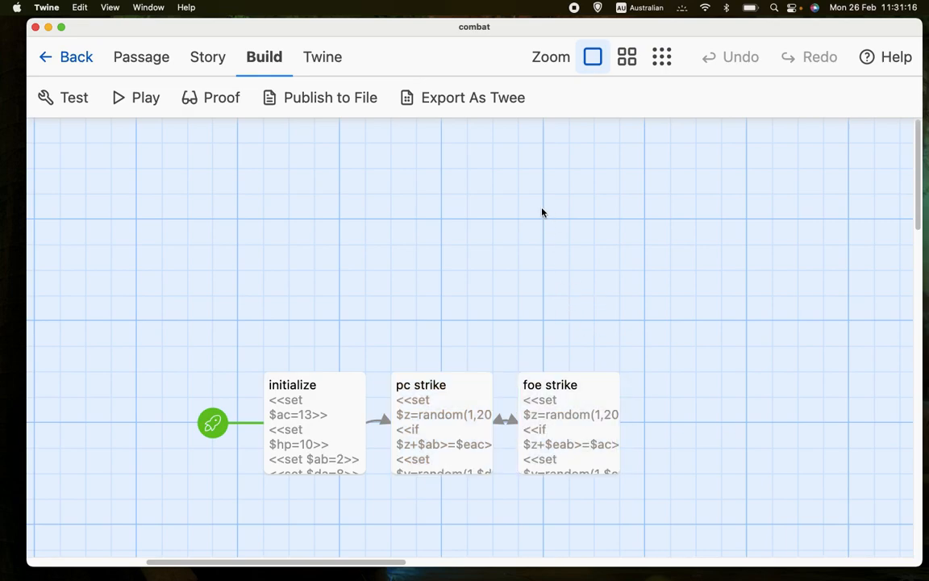
{"action": "mouse_move", "coordinate": [513, 284]}
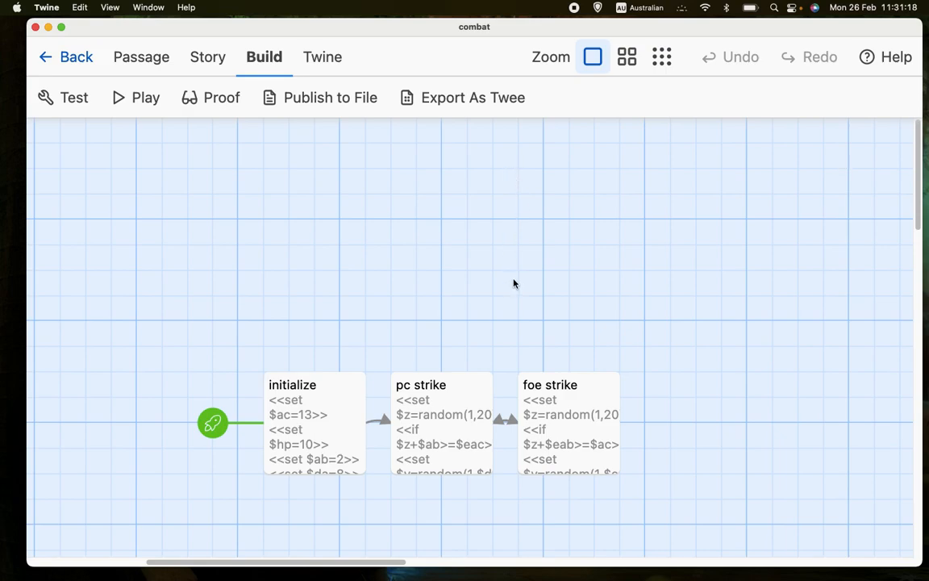
{"action": "mouse_move", "coordinate": [516, 204]}
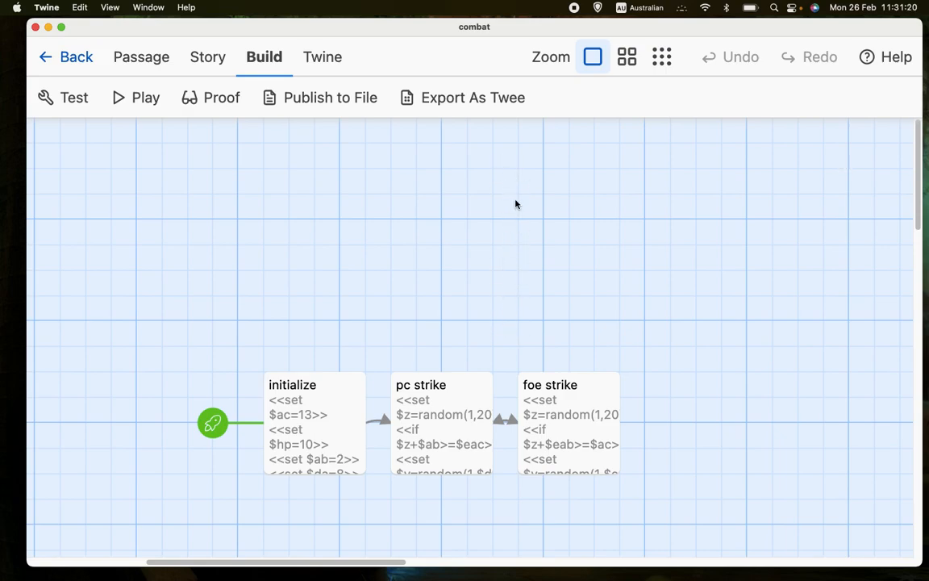
{"action": "mouse_move", "coordinate": [496, 236]}
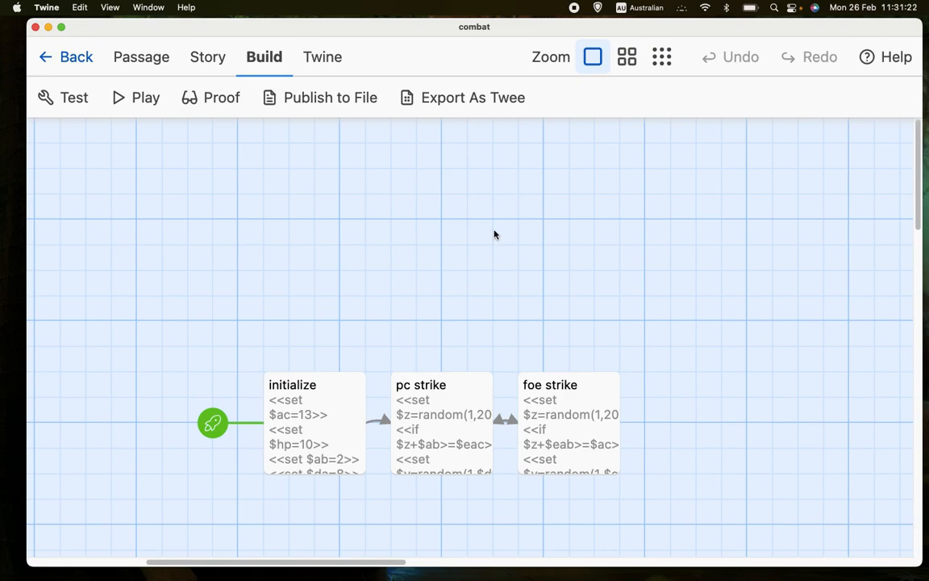
{"action": "mouse_move", "coordinate": [542, 239]}
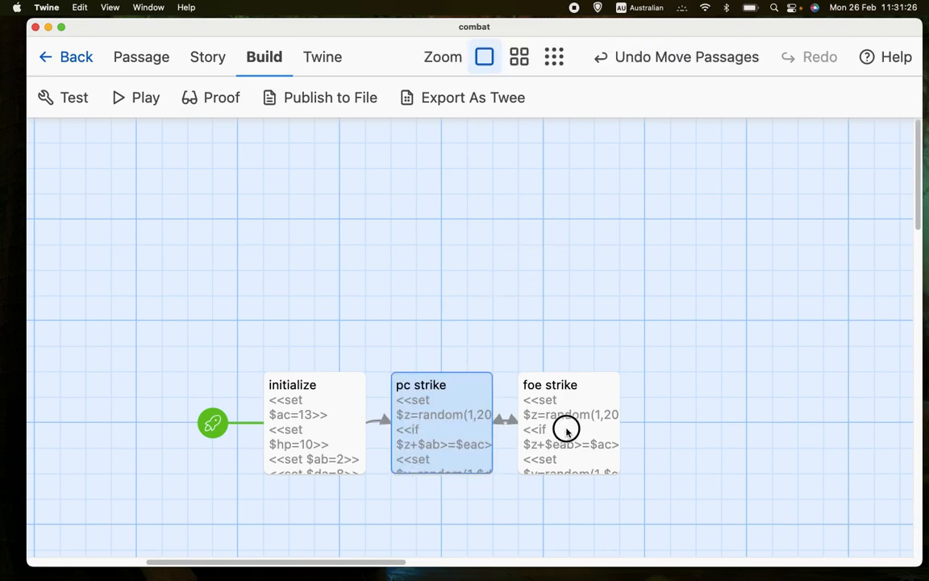
{"action": "left_click", "coordinate": [361, 407]}
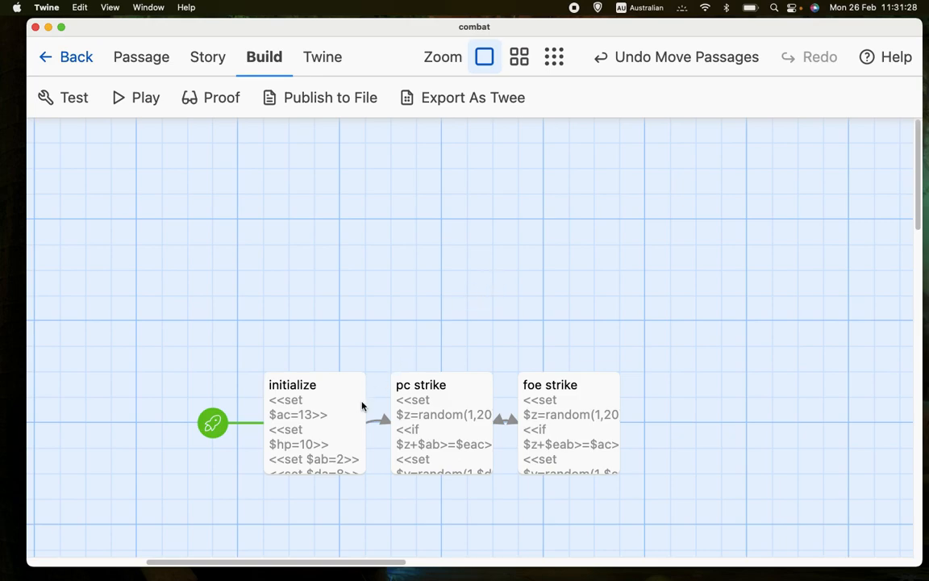
{"action": "mouse_move", "coordinate": [325, 400]}
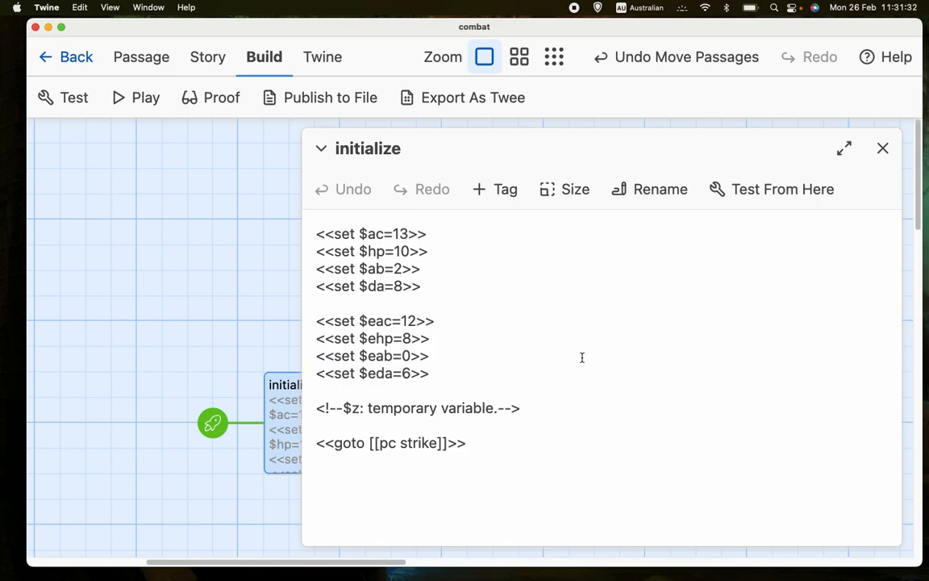
{"action": "left_click", "coordinate": [467, 443]}
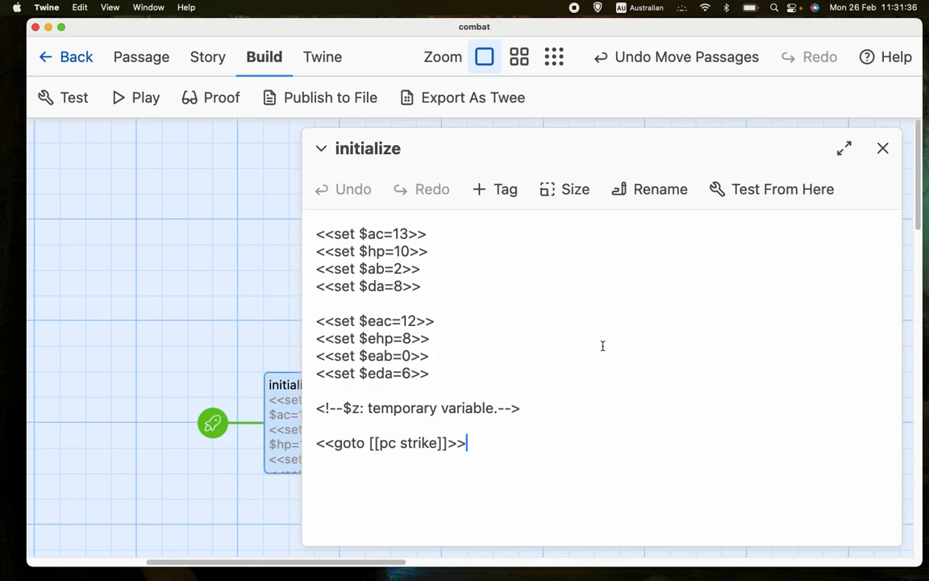
{"action": "mouse_move", "coordinate": [883, 150]}
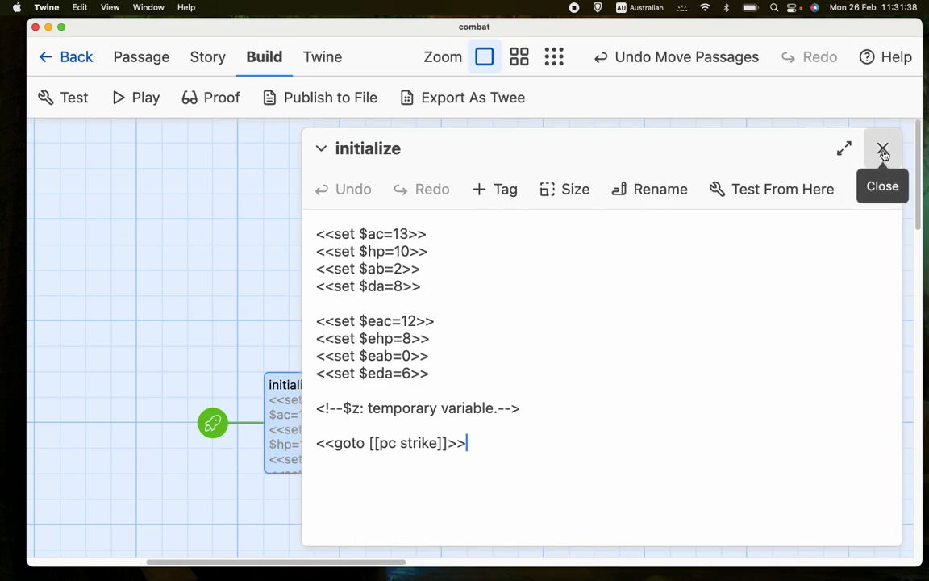
Step: Close the initialize passage, leaving the map of initialize, pc strike and foe strike
{"action": "left_click", "coordinate": [883, 150]}
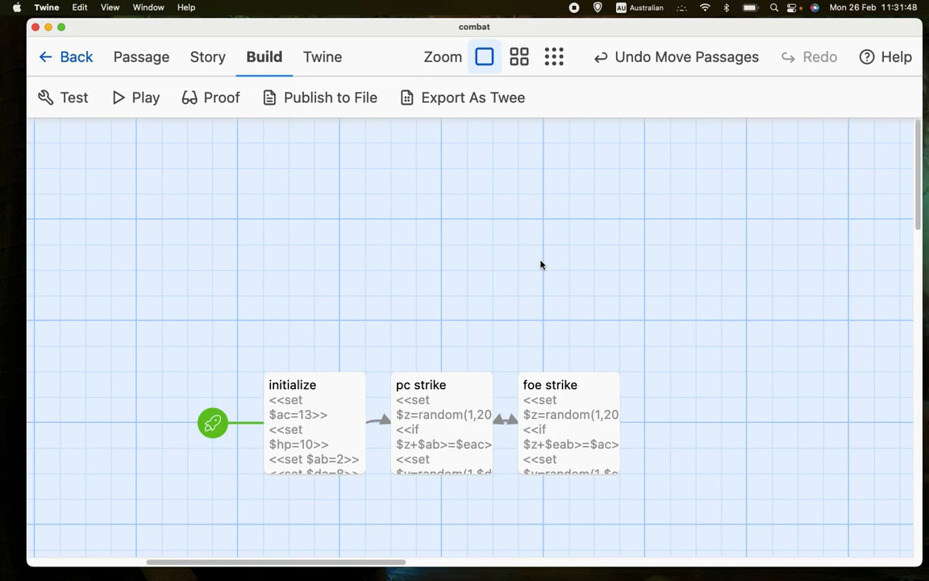
{"action": "mouse_move", "coordinate": [555, 243]}
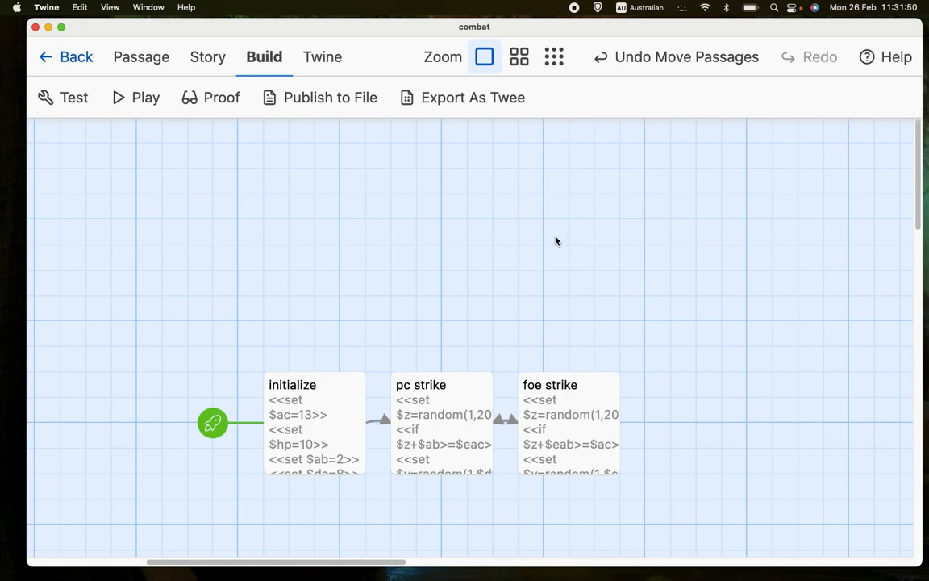
{"action": "mouse_move", "coordinate": [569, 246]}
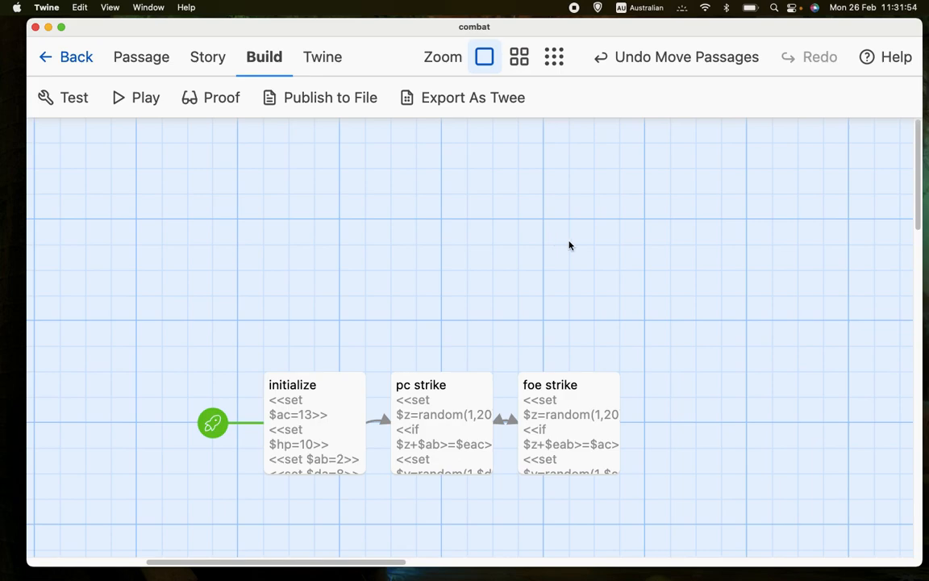
{"action": "mouse_move", "coordinate": [581, 275]}
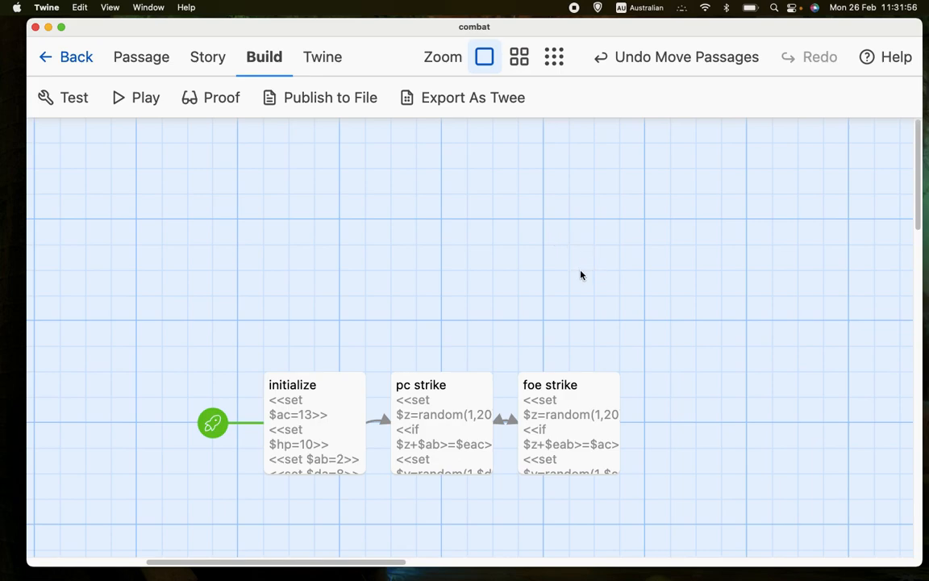